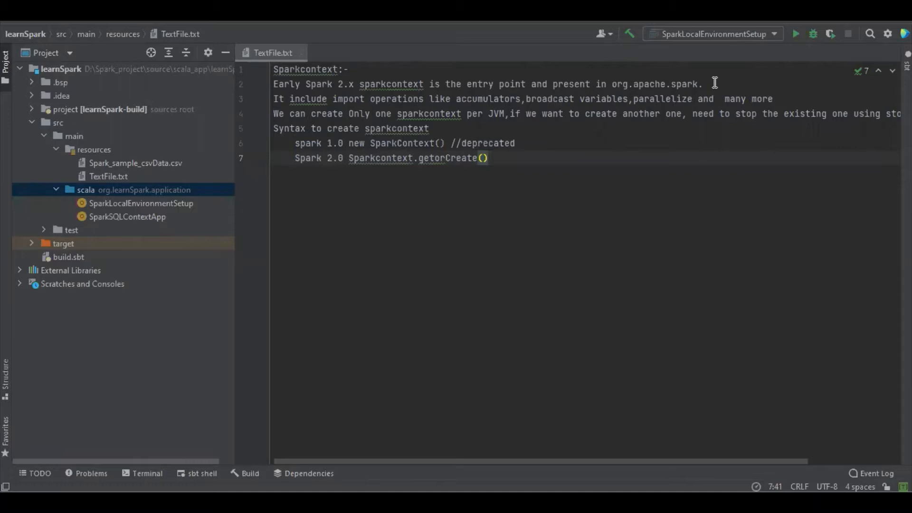
Step through the notes: entry point, supported operations, one context per JVM, Spark 1.0/2.0 examples.
left_click(275, 70)
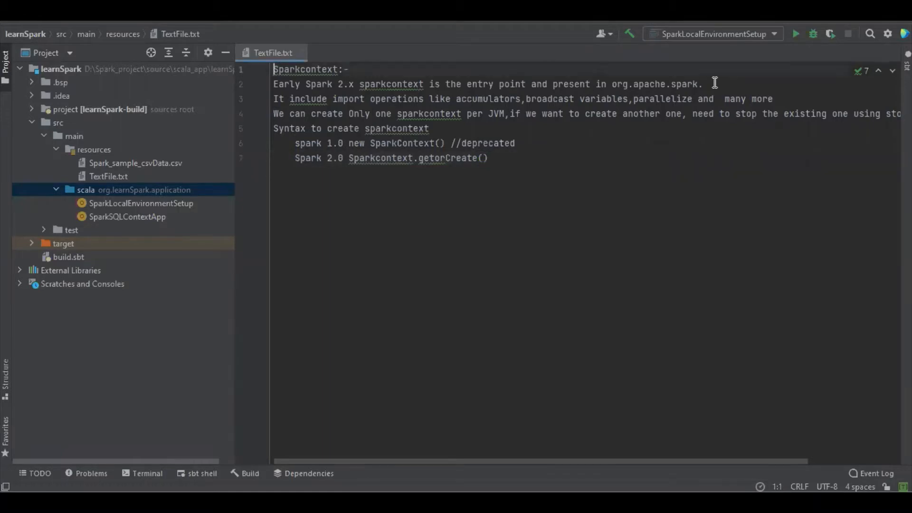
left_click(276, 84)
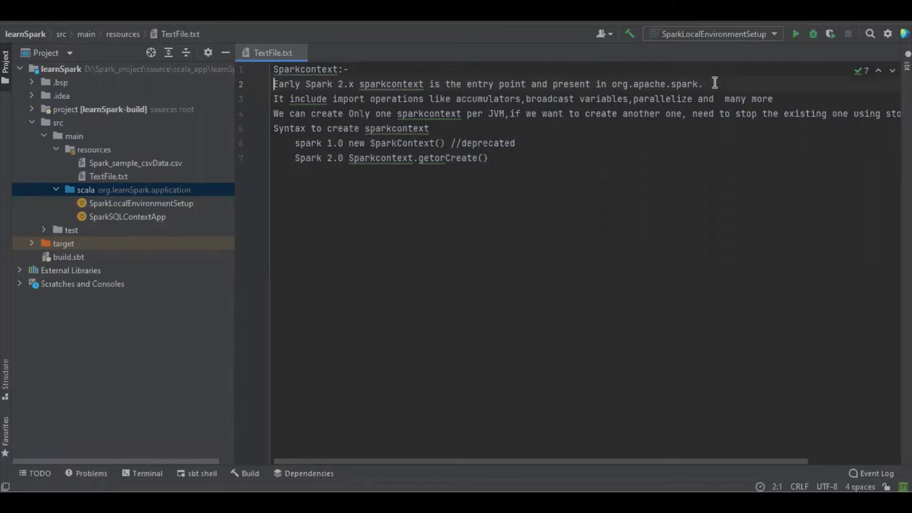
left_click(276, 99)
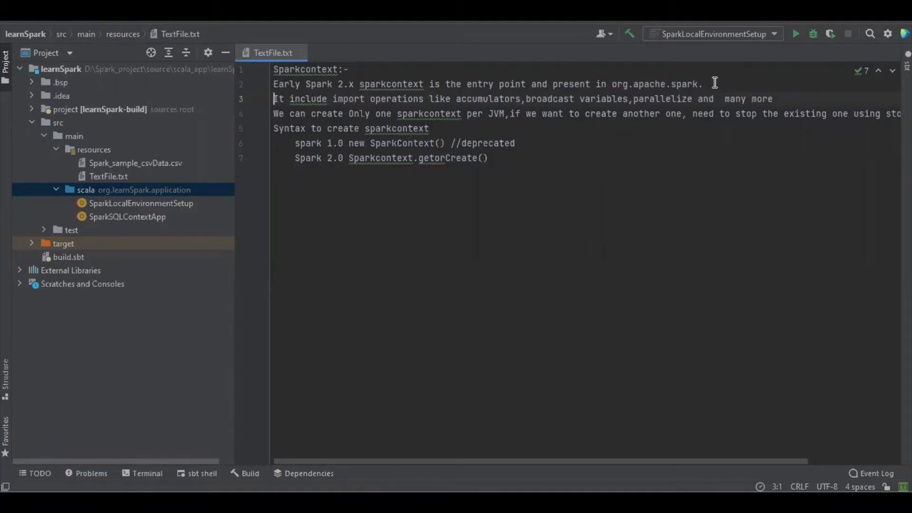
left_click(275, 113)
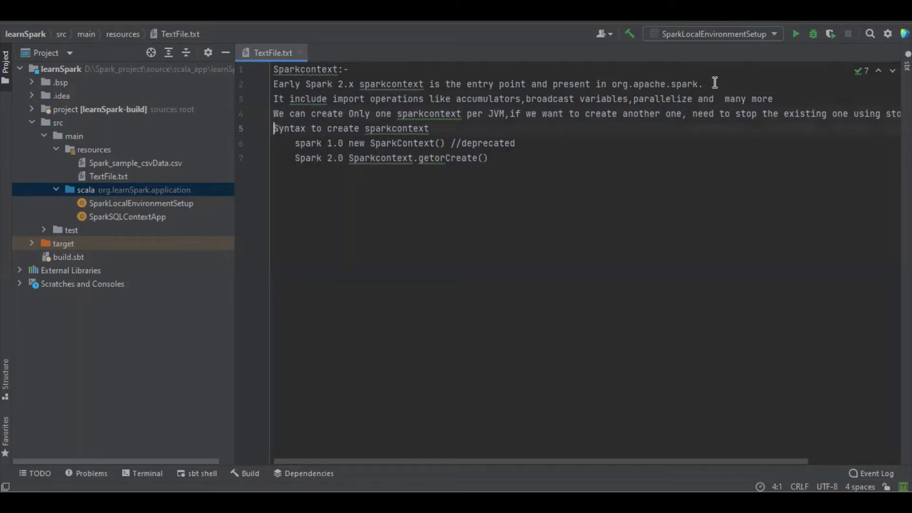
left_click(274, 129)
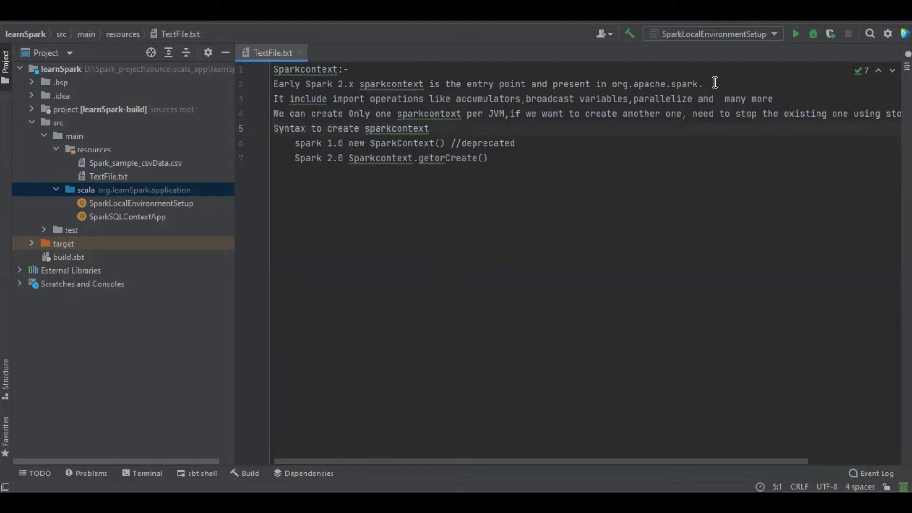
left_click(275, 143)
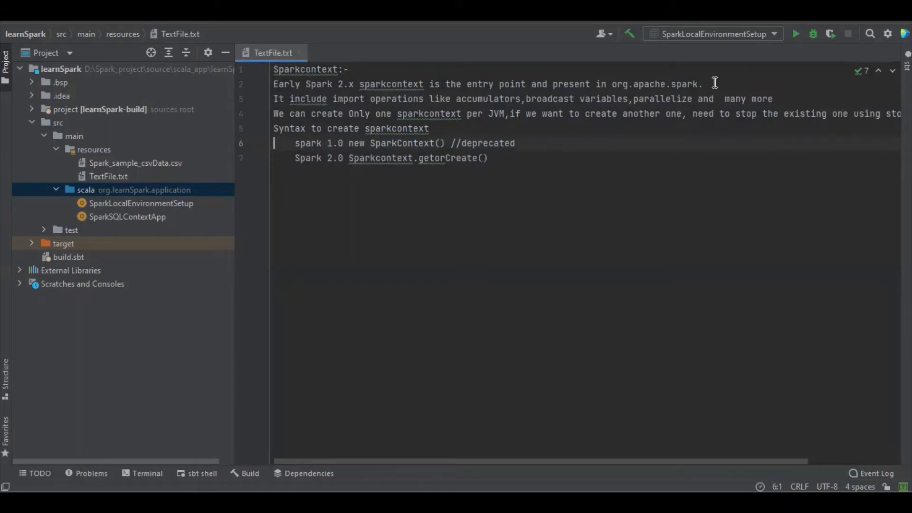
left_click(285, 158)
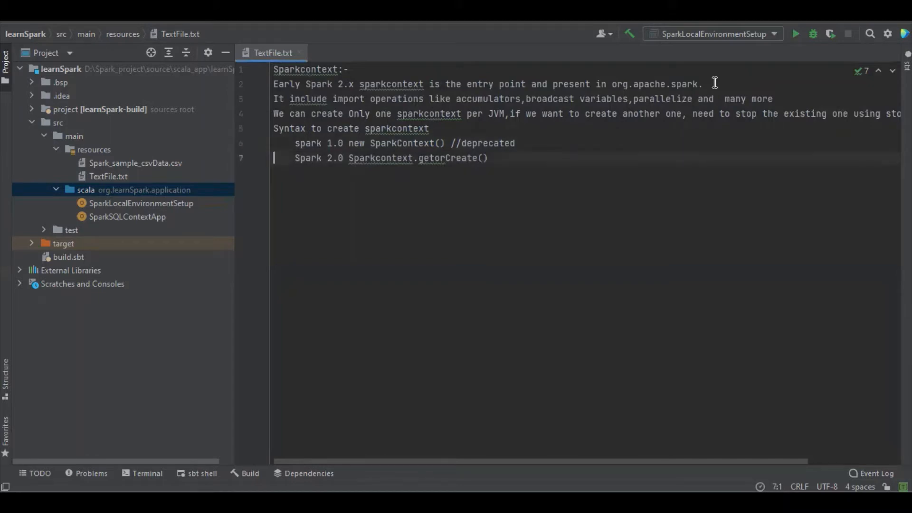
mouse_move(531, 132)
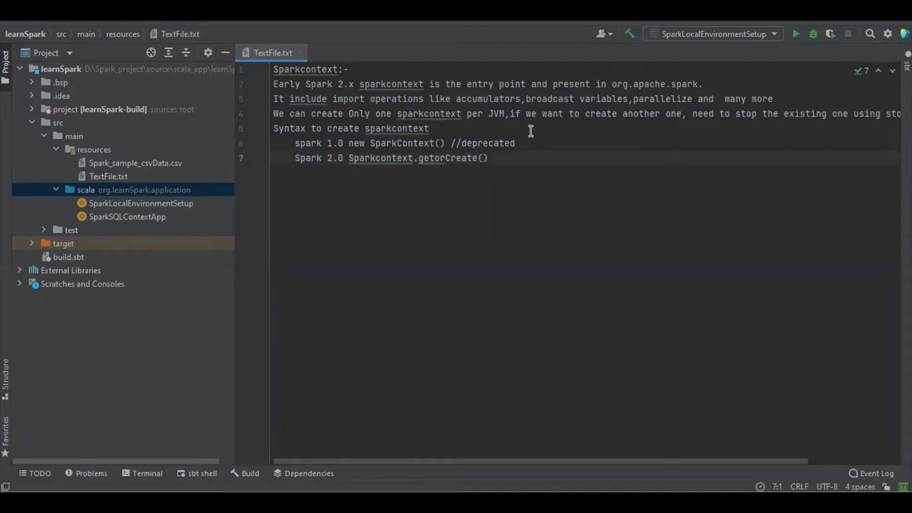
Create the Scala object SparkContextApp in the scala source package.
left_click(134, 190)
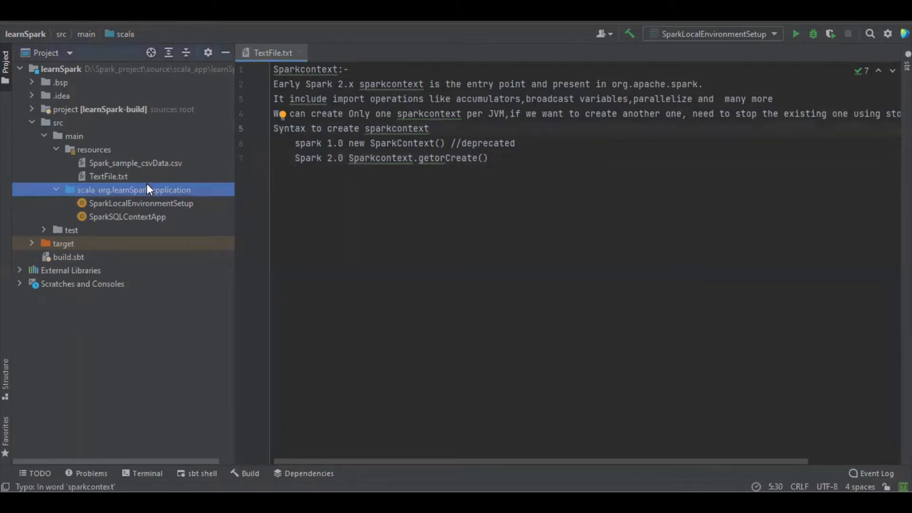
right_click(134, 190)
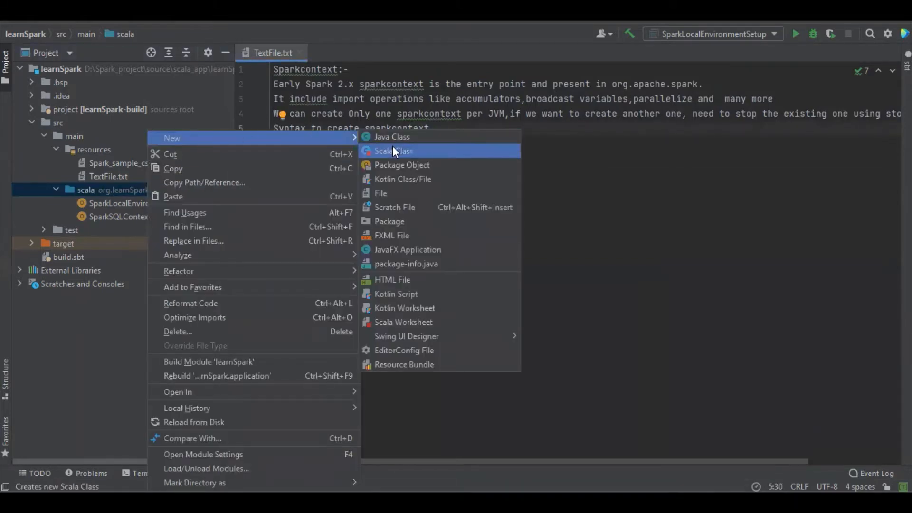
left_click(394, 151)
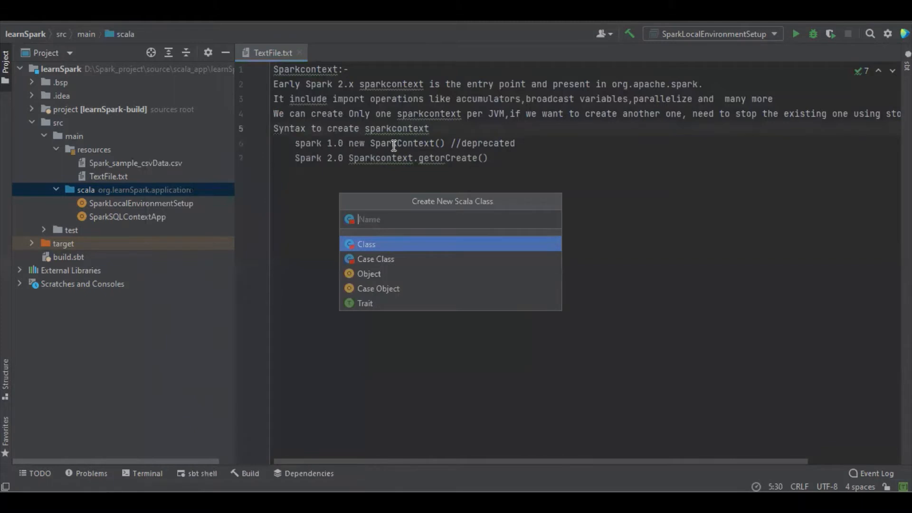
type("SparkContextA")
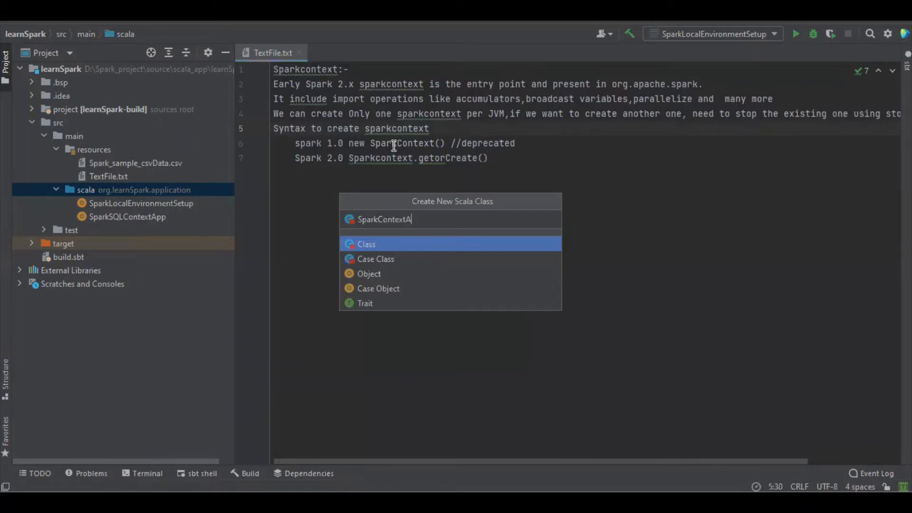
type("pp")
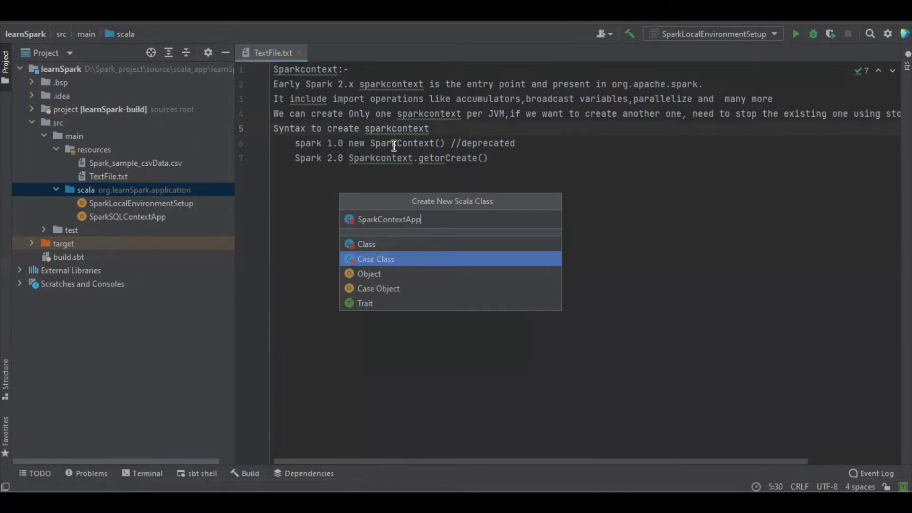
left_click(369, 274)
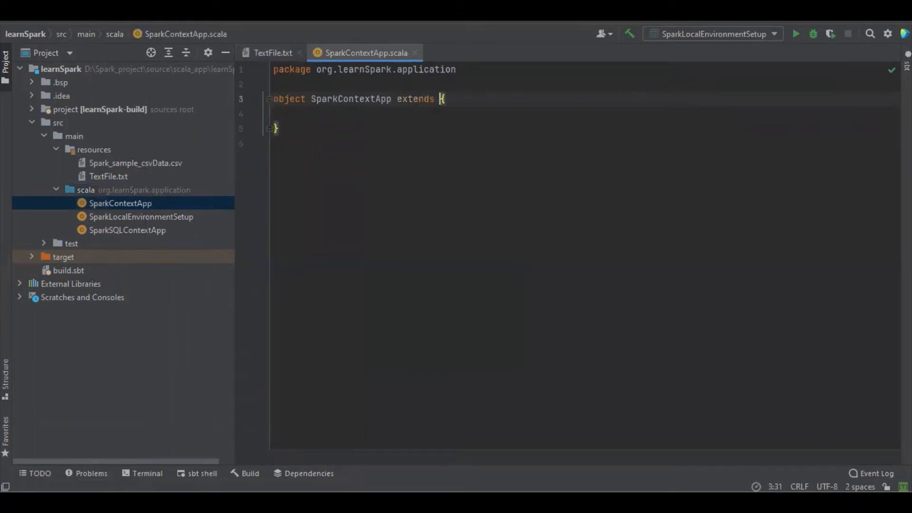
Make the object extend App and declare val sparkConf = new SparkConf(), importing SparkConf.
type("App")
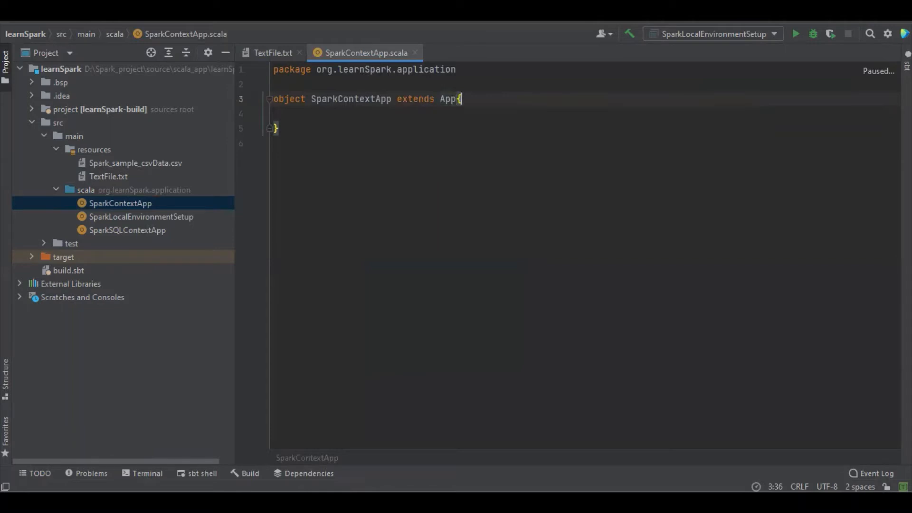
key("enter")
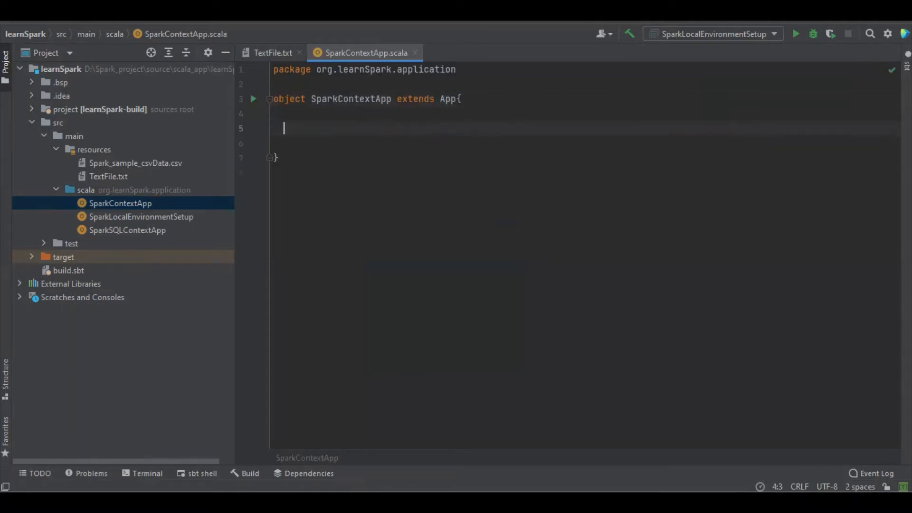
type("val")
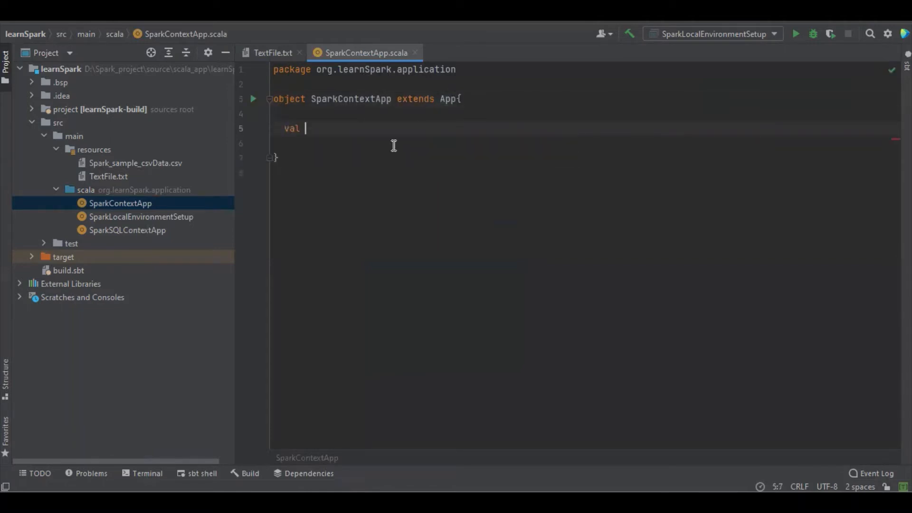
type("sparkCOn")
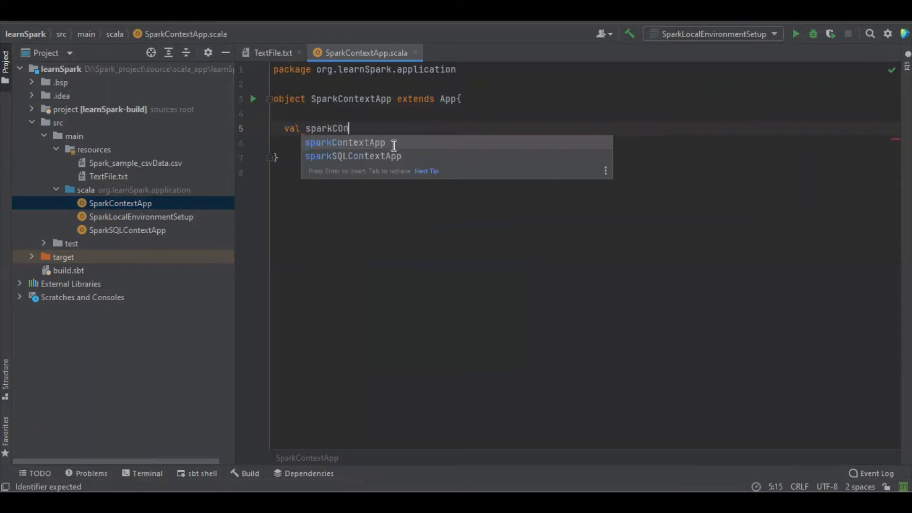
key("Backspace")
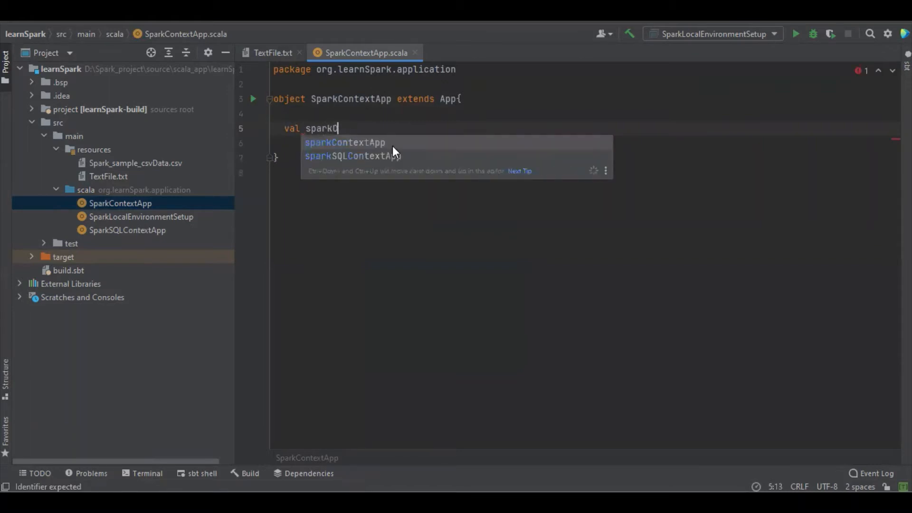
type("onf=")
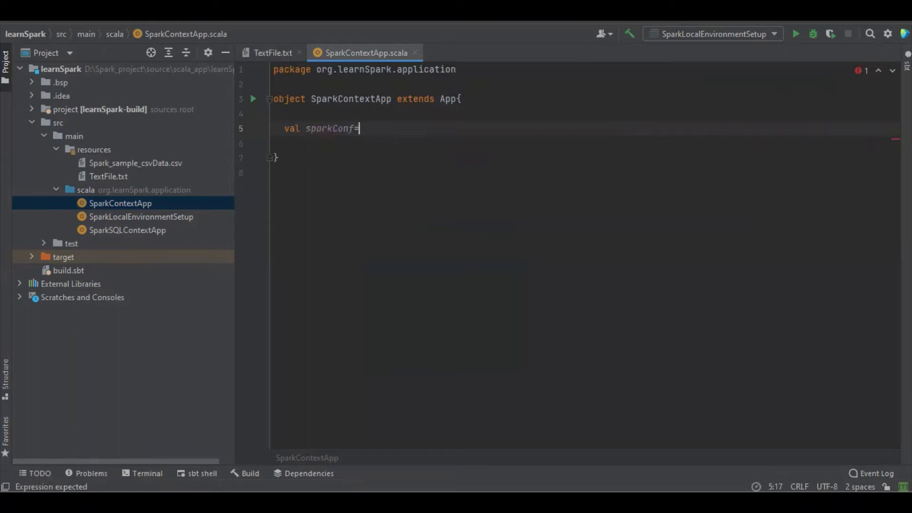
type("new S")
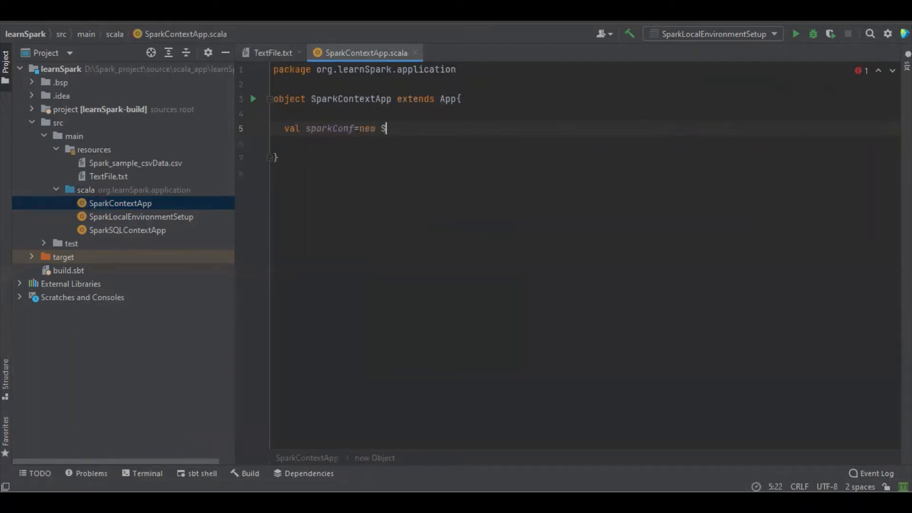
type("parkC")
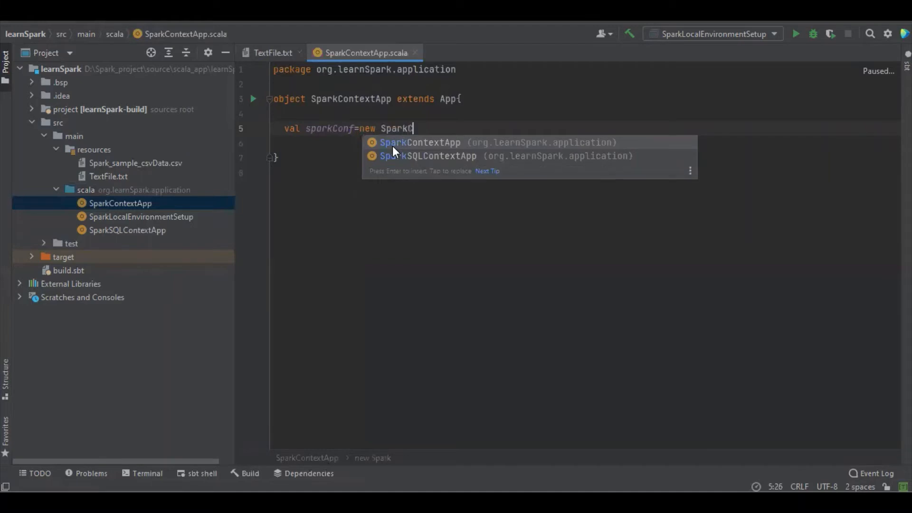
key("Backspace")
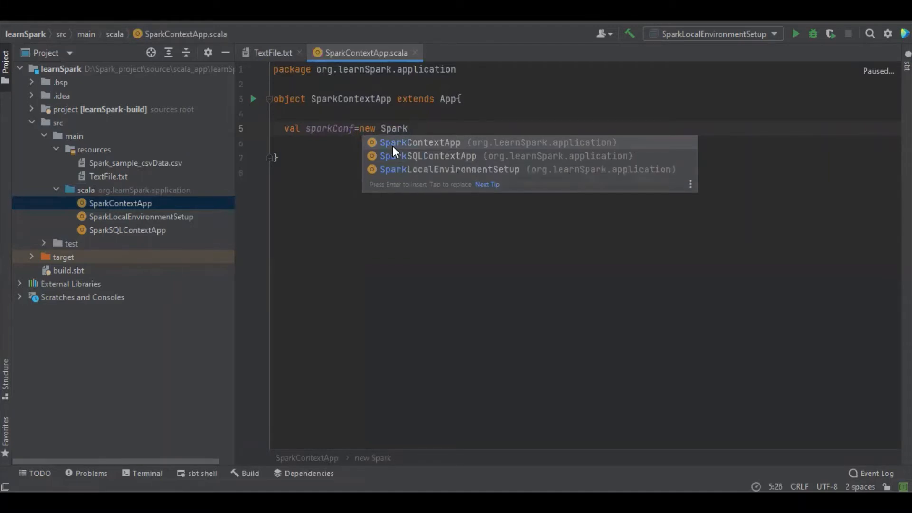
type("conf")
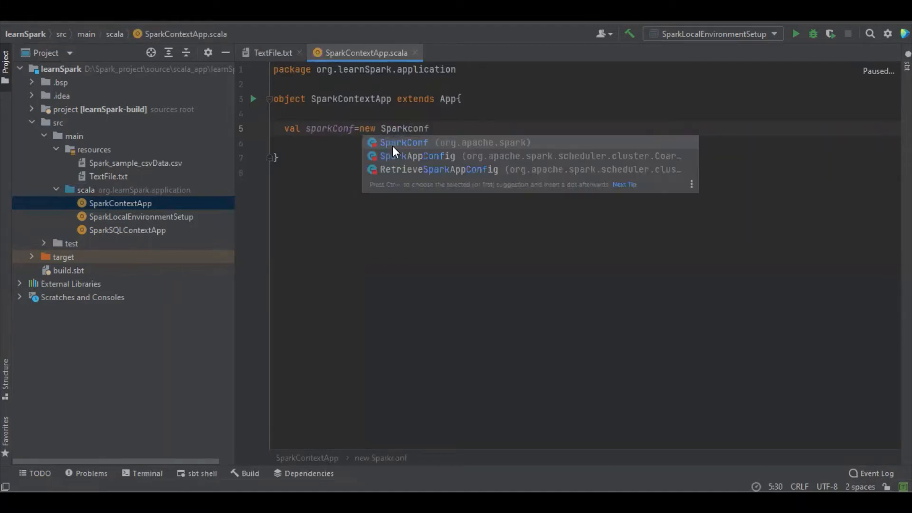
left_click(403, 143)
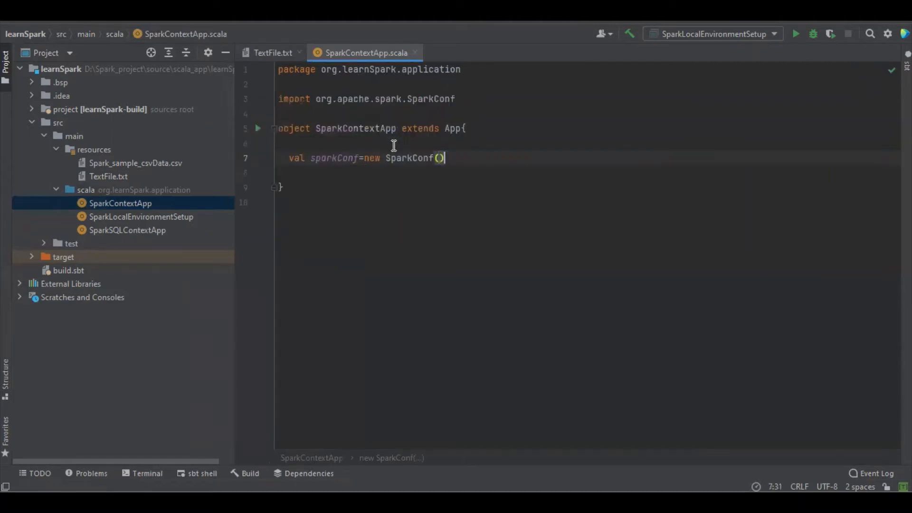
Chain .setAppName("Spark_Context").setMaster("local") onto the new SparkConf.
type(".se")
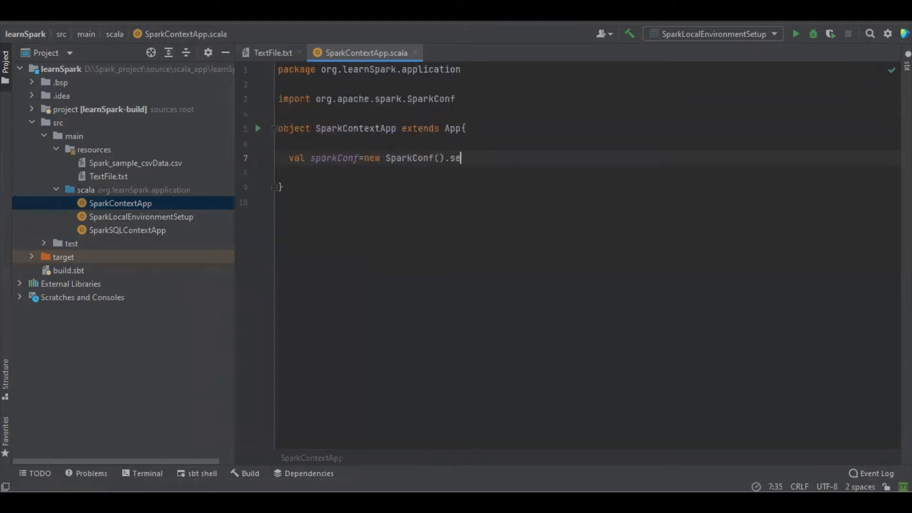
type("e")
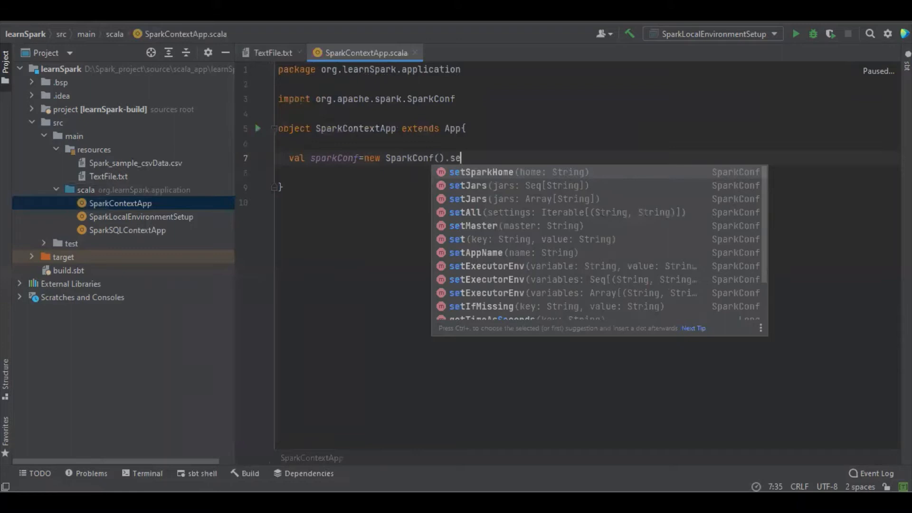
key("Escape")
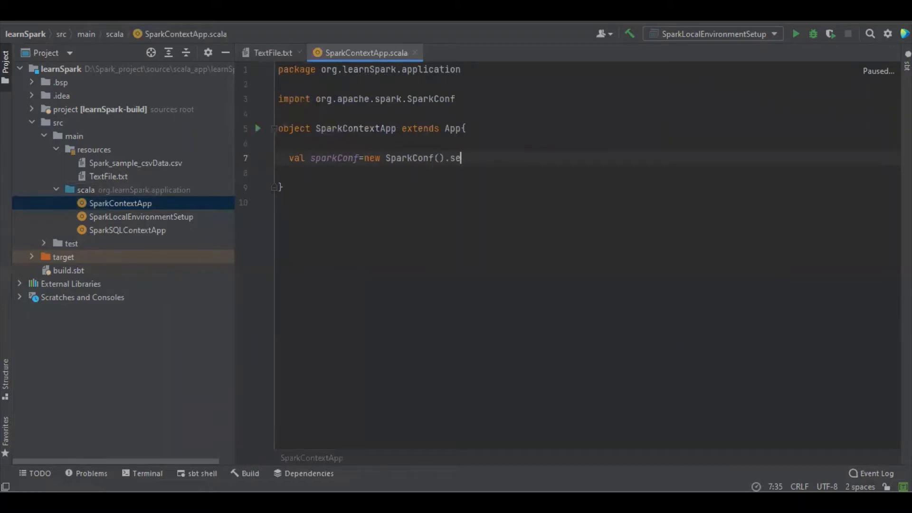
type("tAppName(\"\")")
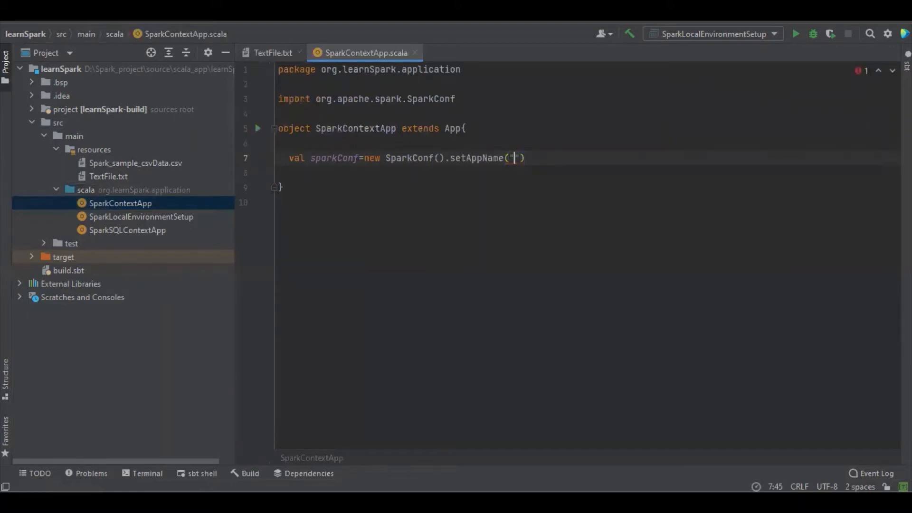
type("Spark")
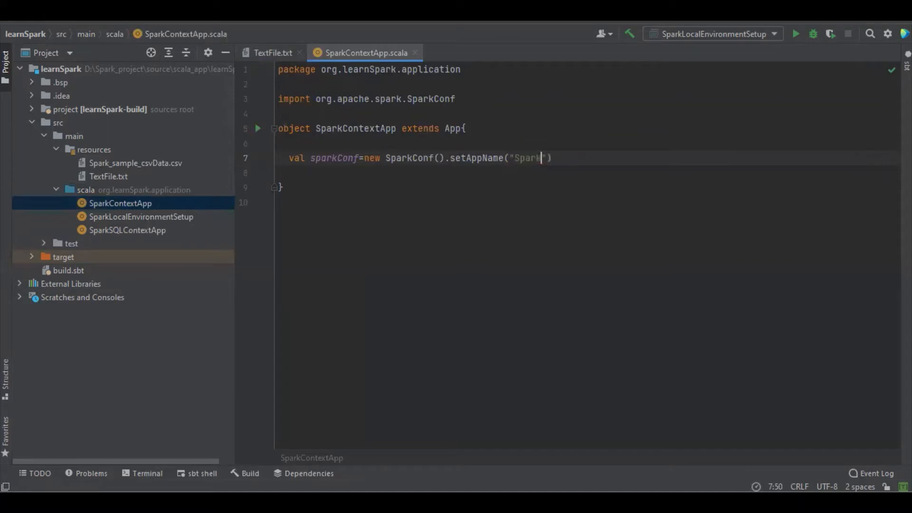
type("_Context")
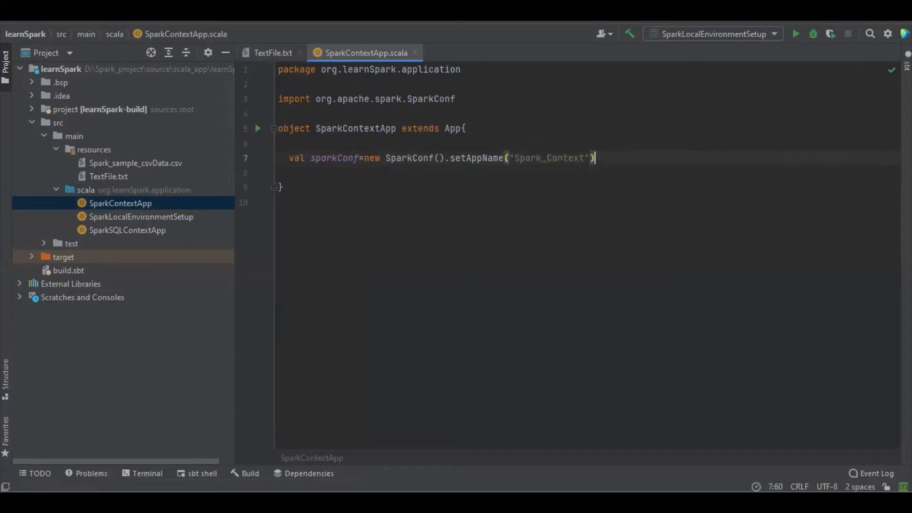
type(".s")
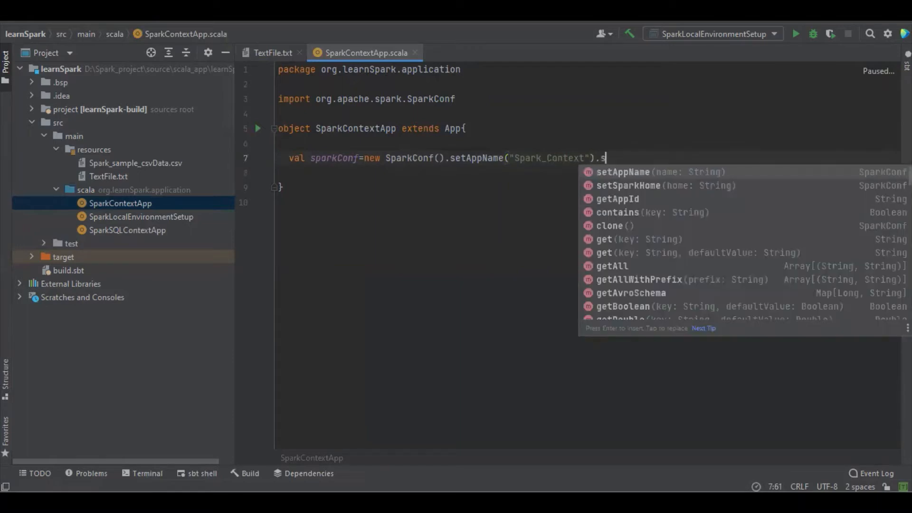
type("etMaster(")
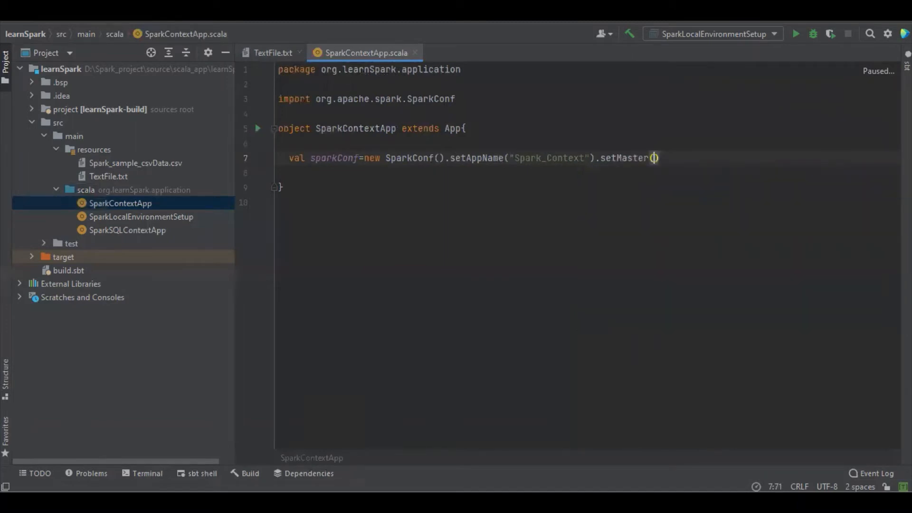
type("\"local\"")
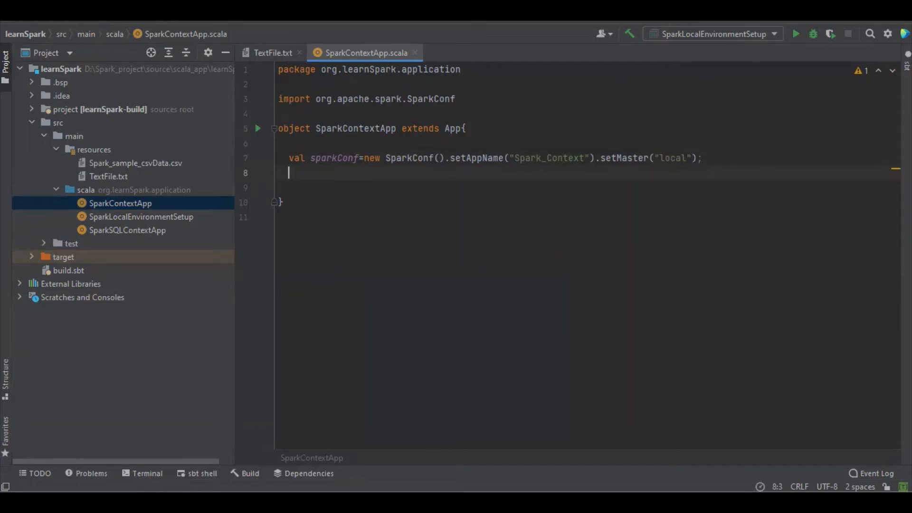
Add val sparkcontext = new SparkContext(sparkConf), auto-importing SparkContext.
type("=new")
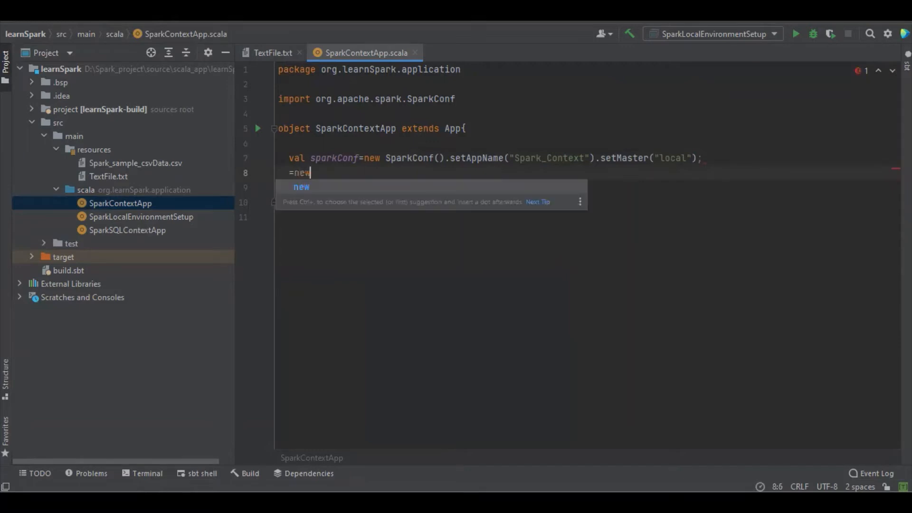
type("Spar")
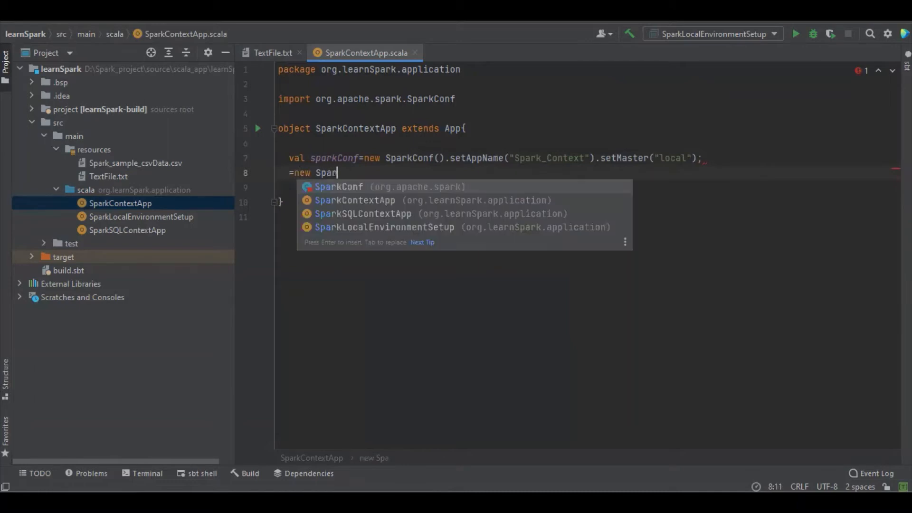
type("kCon")
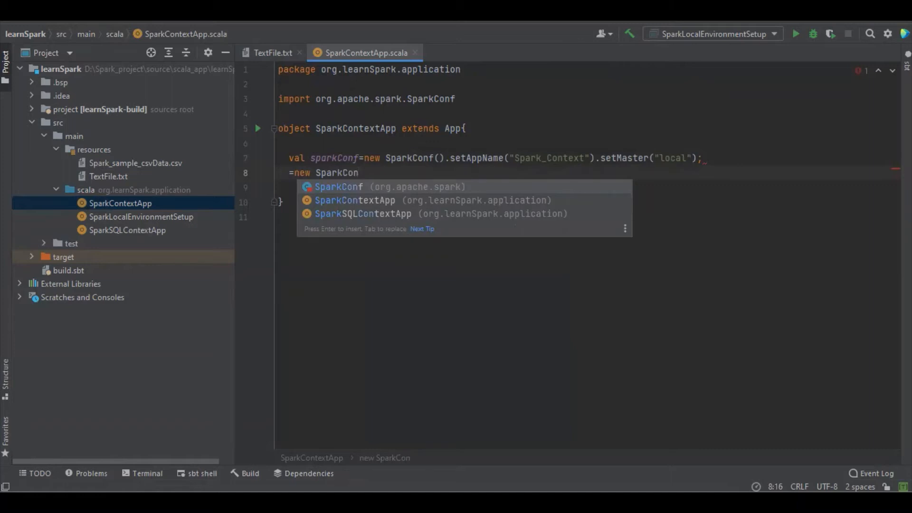
type("text(")
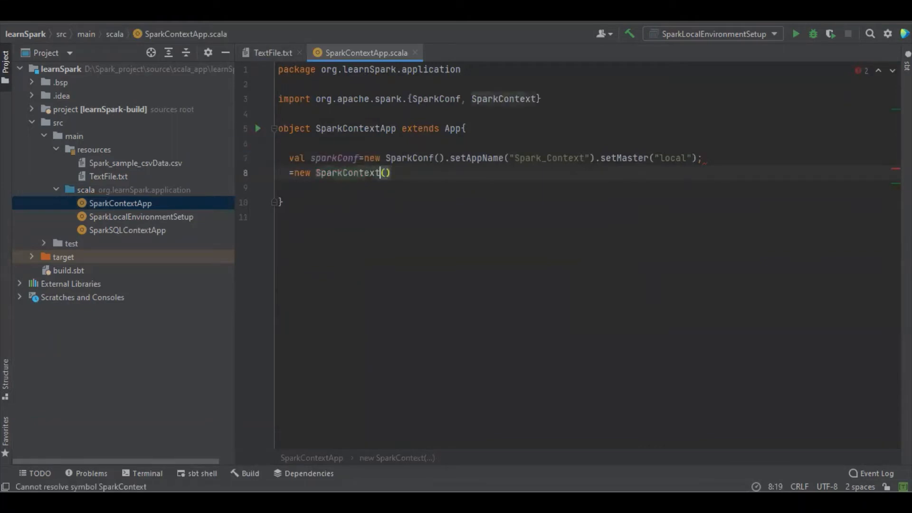
type("sparkConf")
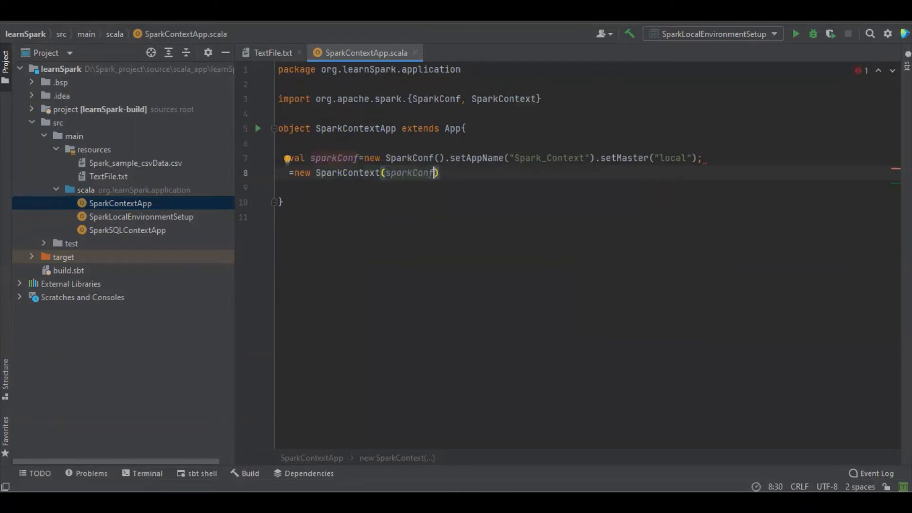
type("val s")
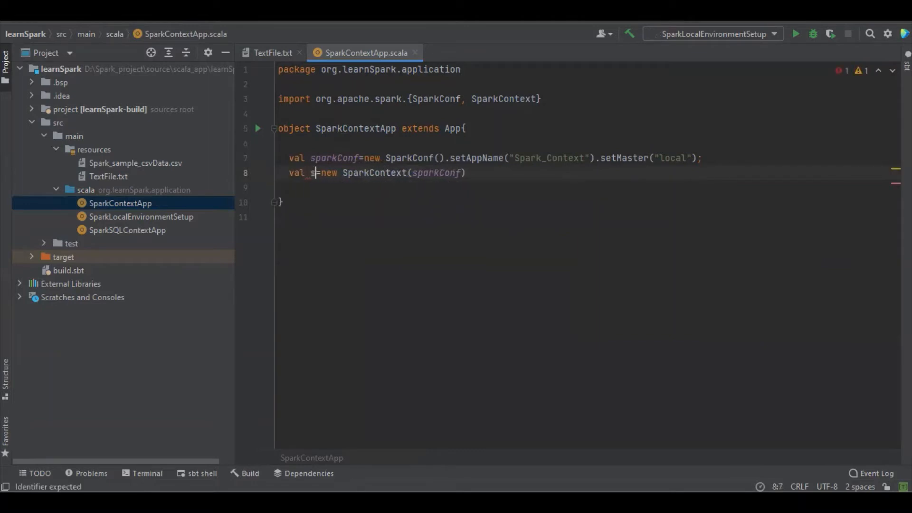
type("par")
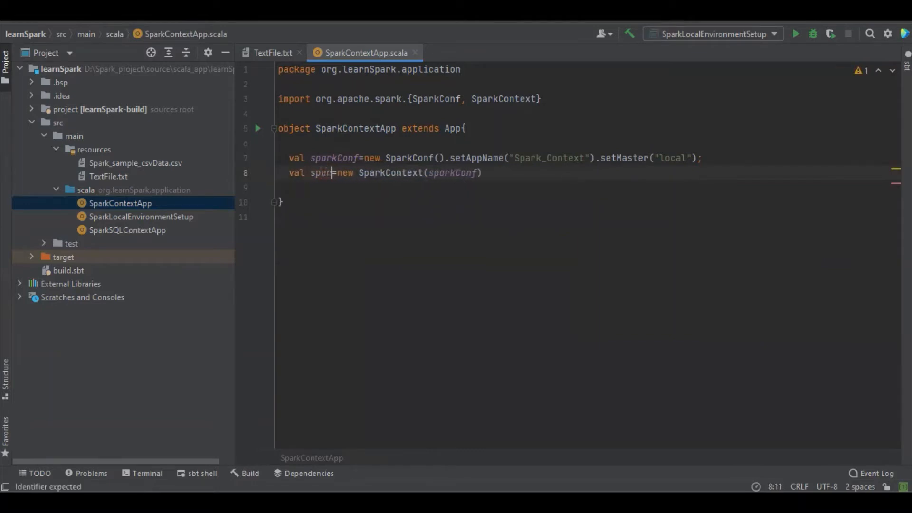
type("kcontext")
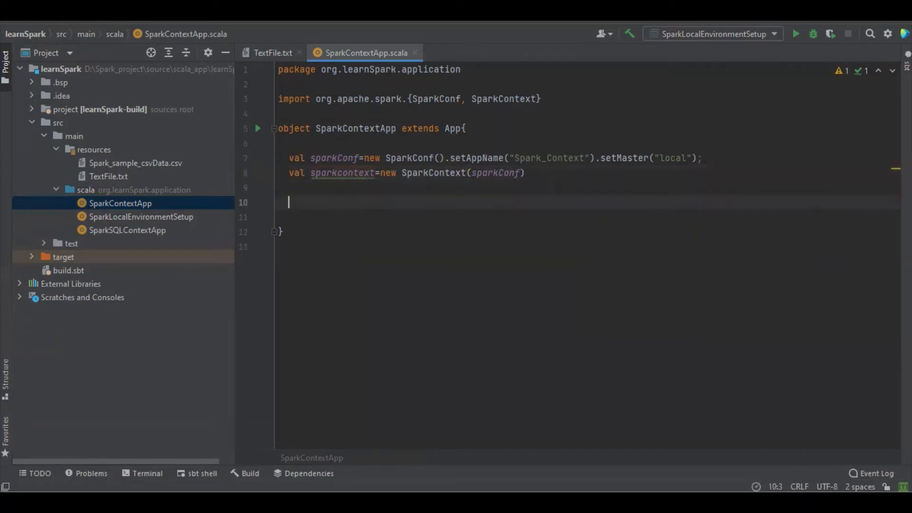
Add a sparkcontext.textFile("") call with an empty path and open TextFile.txt.
type("spark")
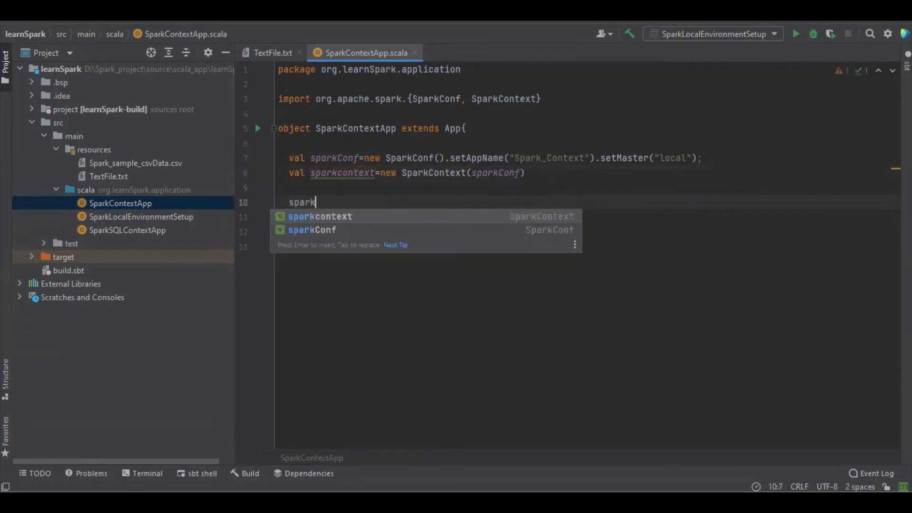
key("Return")
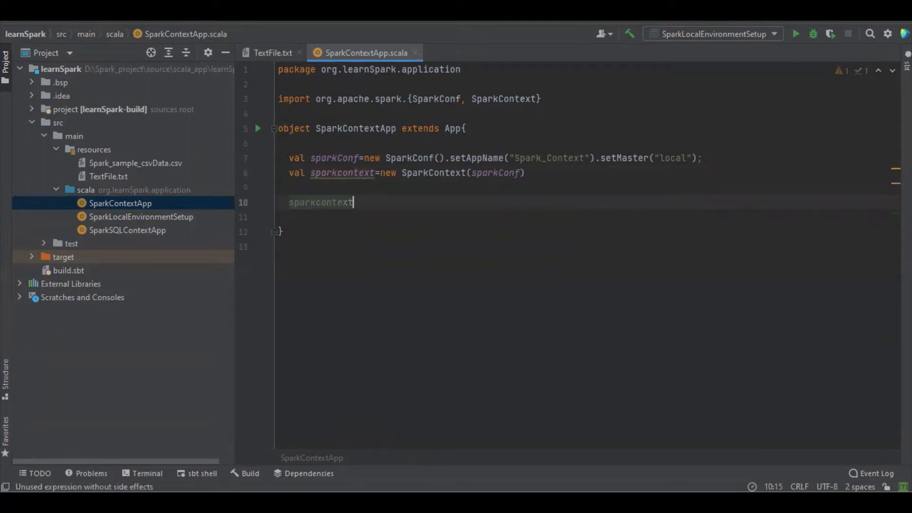
type(".textFile(")
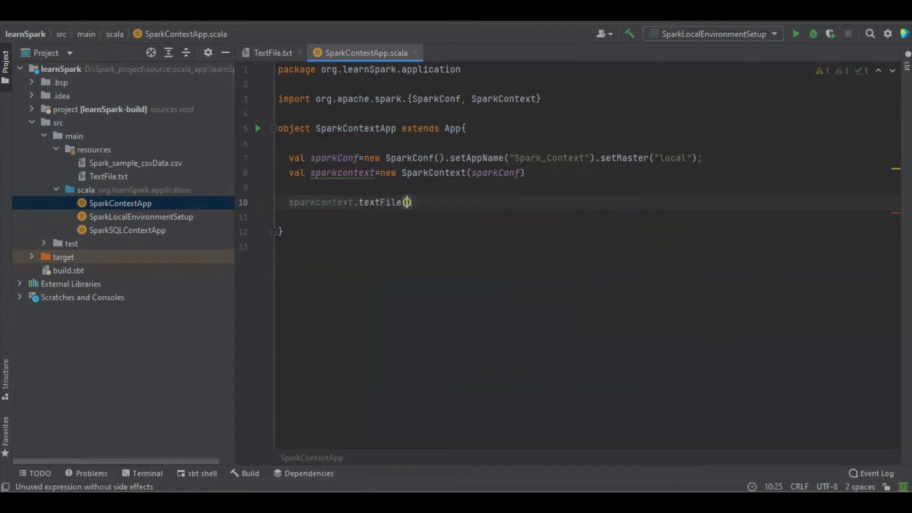
left_click(408, 202)
type("\"\"")
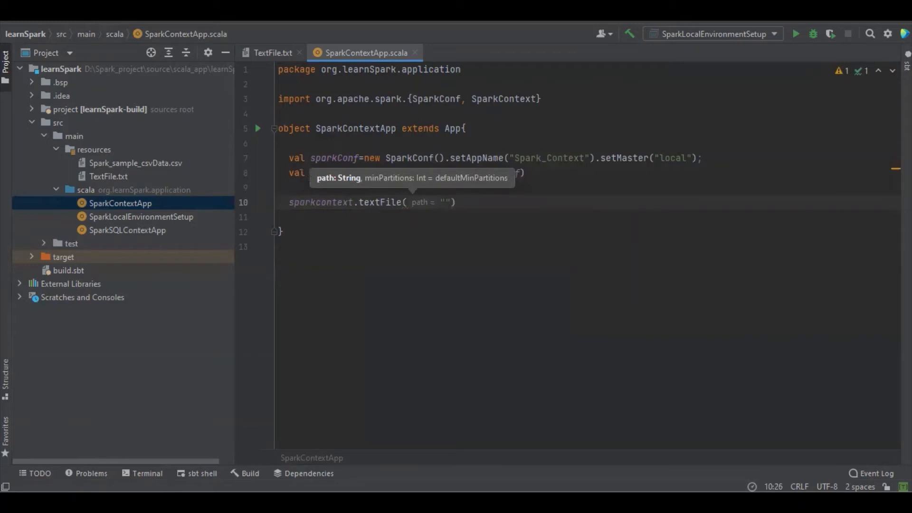
left_click(108, 176)
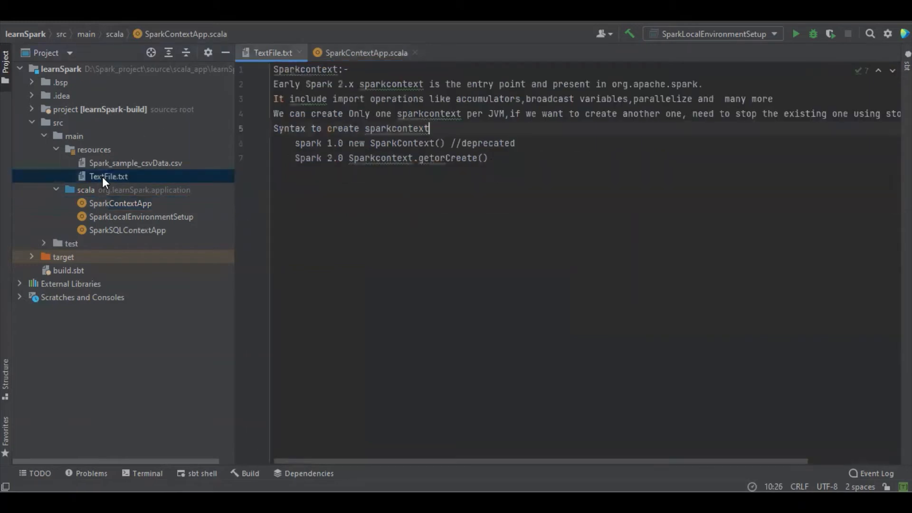
Put "Present in org.apache.spark." on its own line, view the file in Explorer, return to SparkContextApp.scala.
left_click(490, 157)
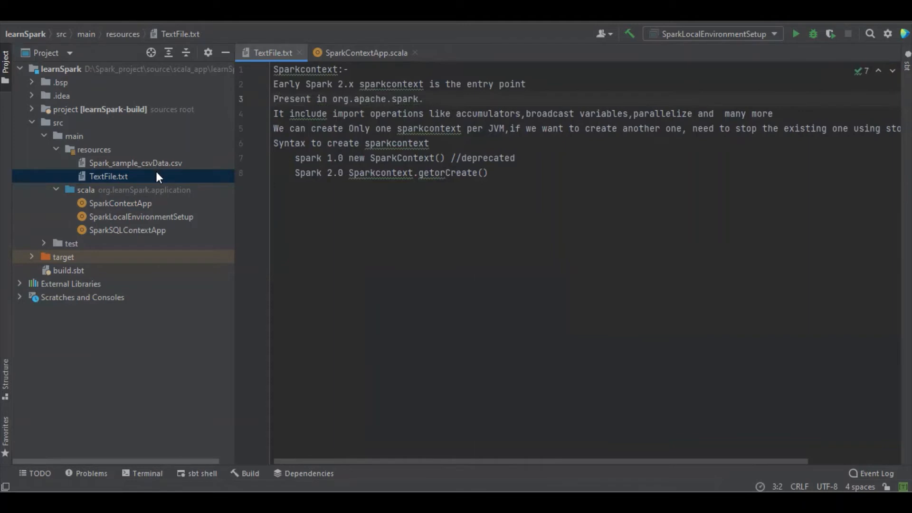
right_click(109, 177)
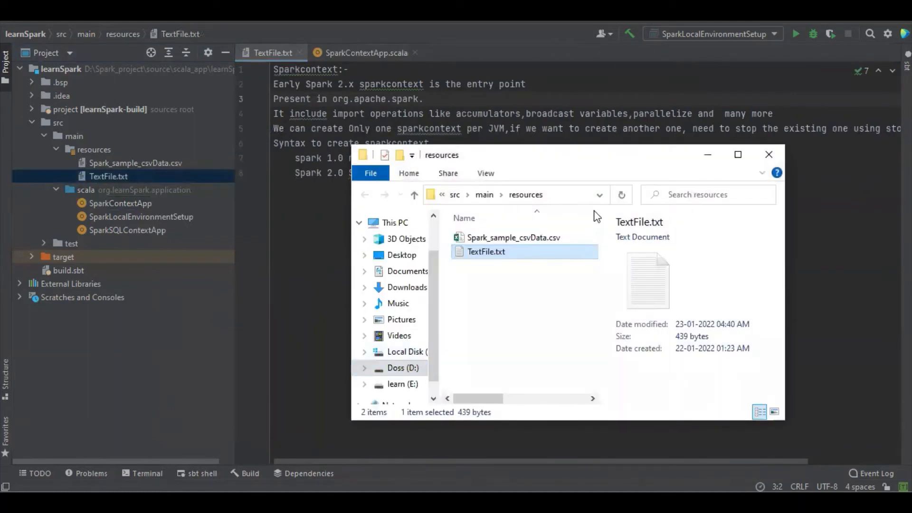
left_click(507, 194)
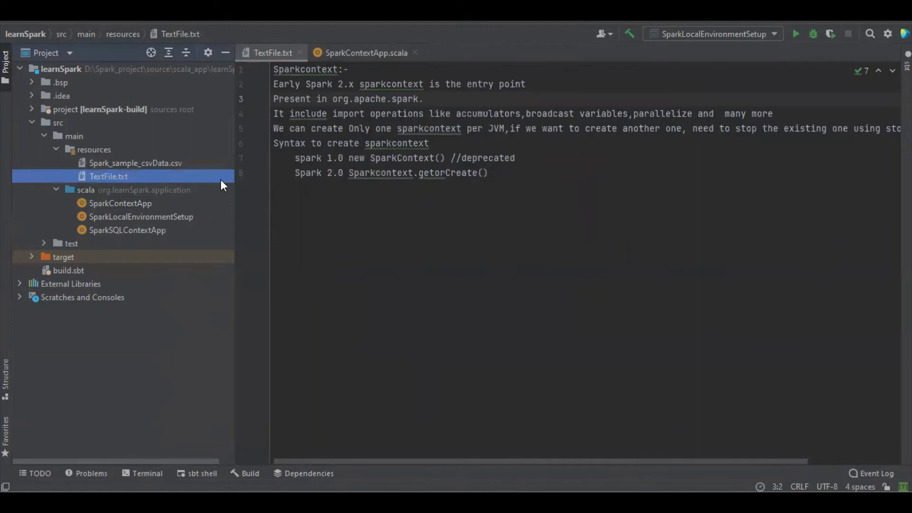
left_click(365, 53)
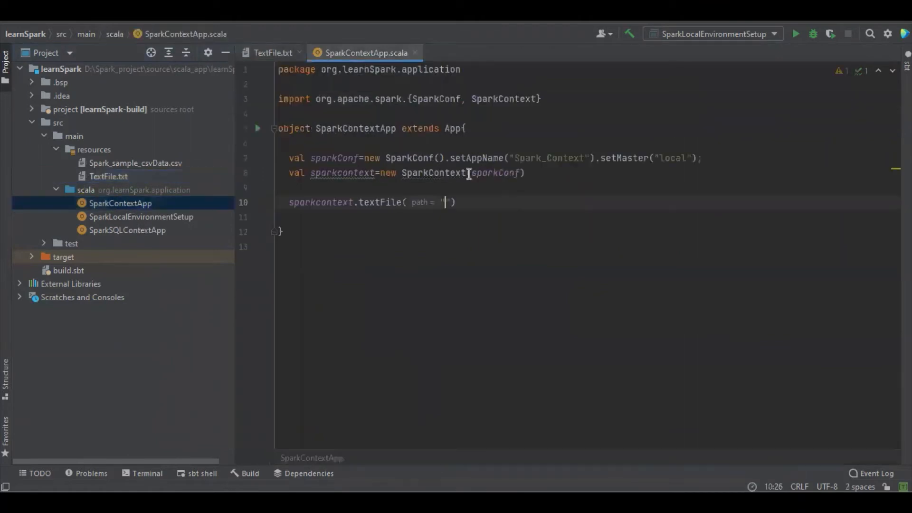
Pass the D:/Spark_project/.../src/main/resources/TextFile.txt path to textFile and assign it to val rdd.
type("D:\\\\Spark_project\\\\source\\\\scala_app\\\\learnSpark\\\\src\\\\main\\\\resources")
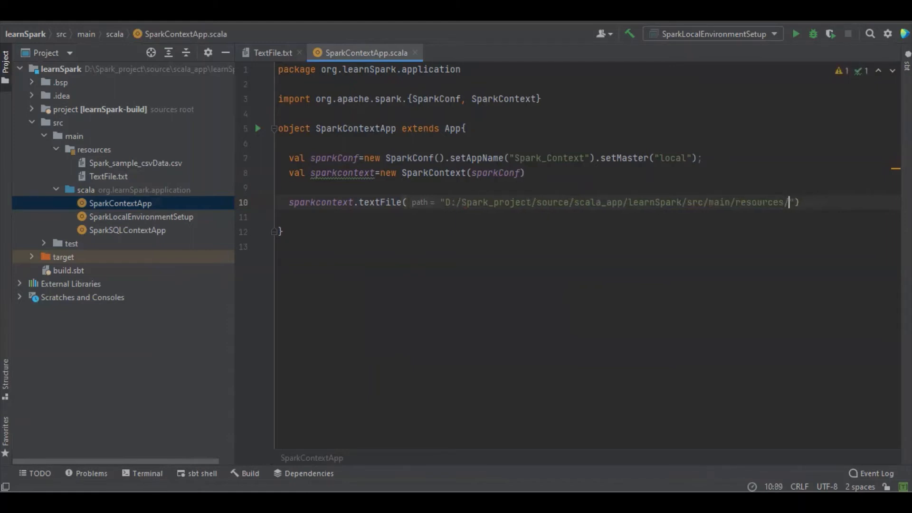
type("TextFile.txt")
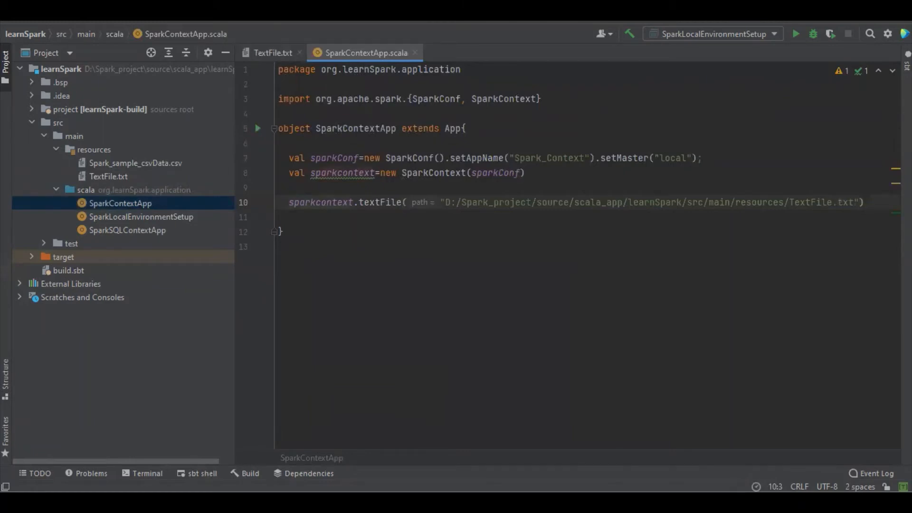
type("val rdd=")
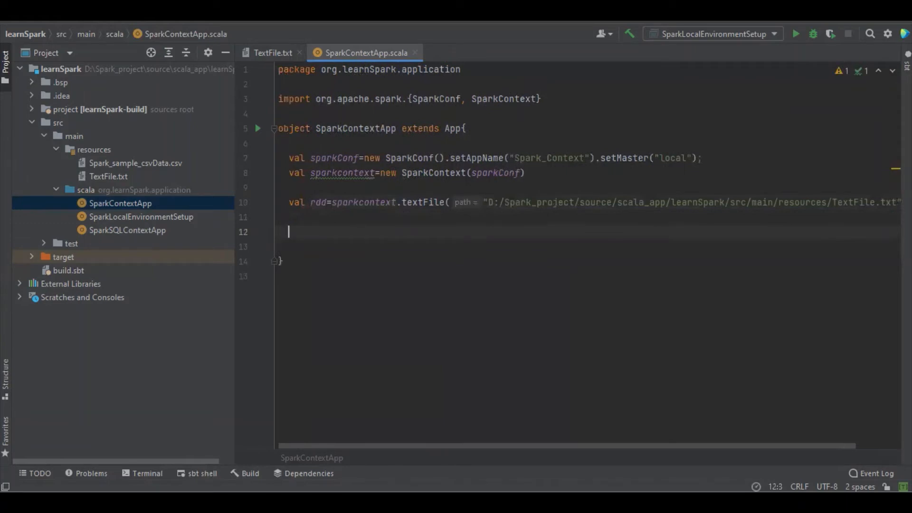
Add println("Total No. of Lines :-"+rdd.count()) to print the line count.
double_click(319, 202)
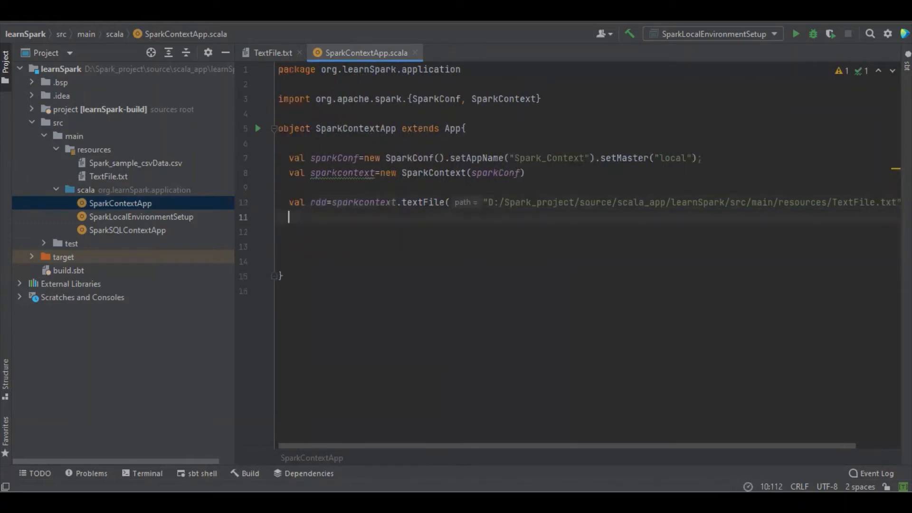
type("pri")
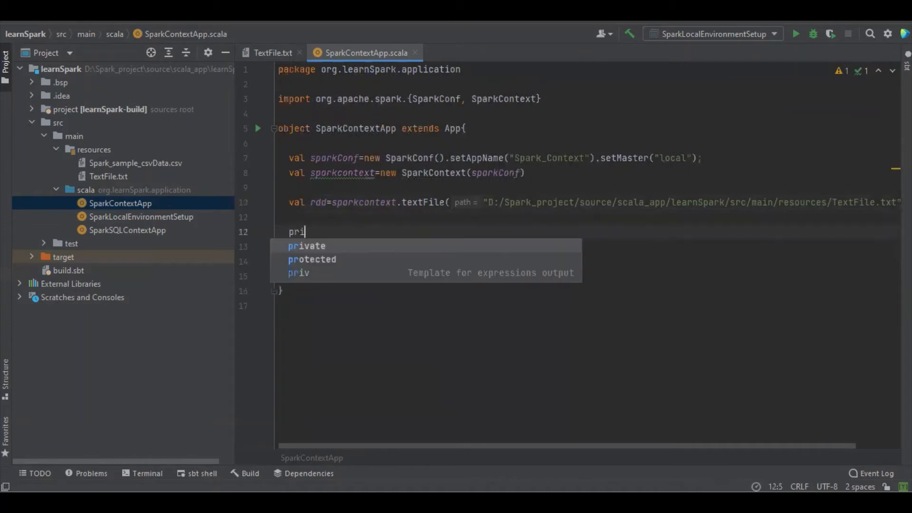
type("println()")
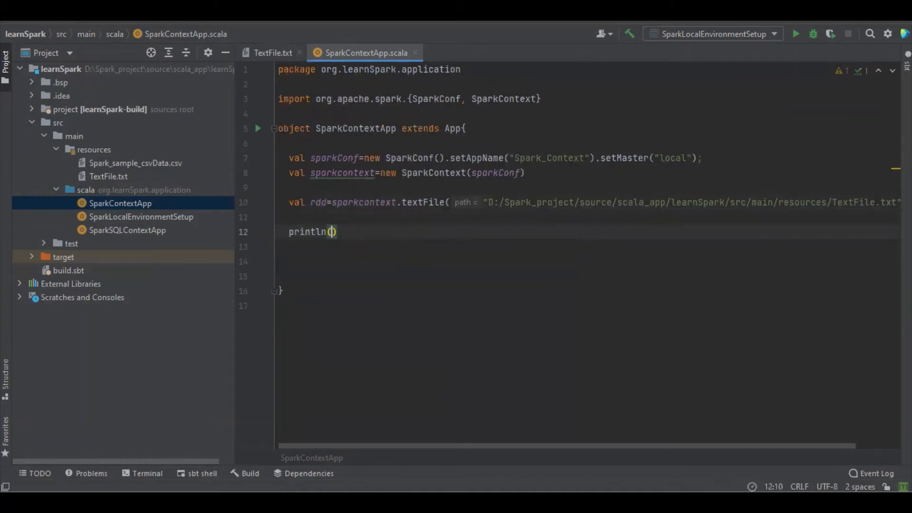
type("\"Total L")
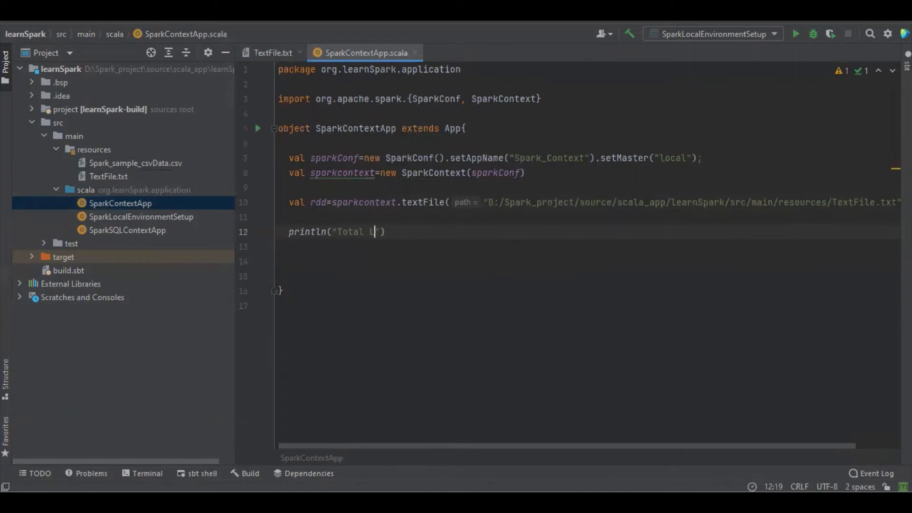
type("No. o")
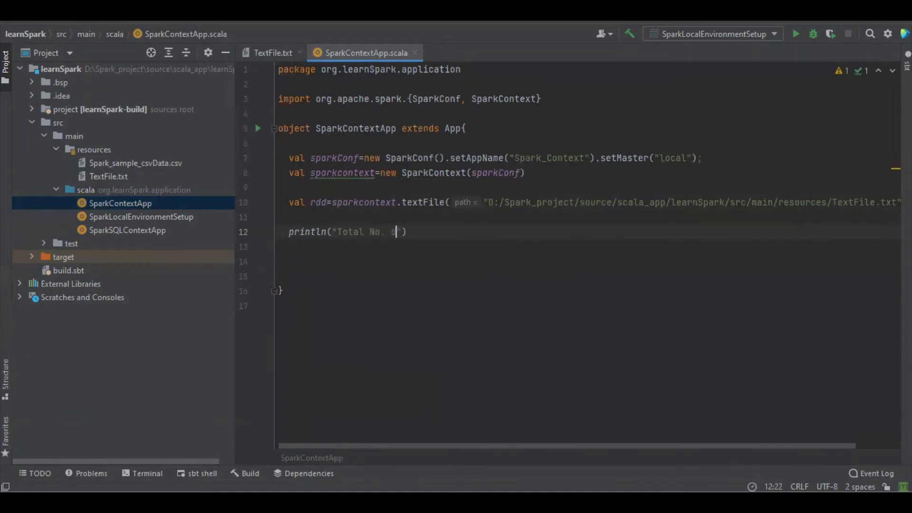
type("of Lines :-")
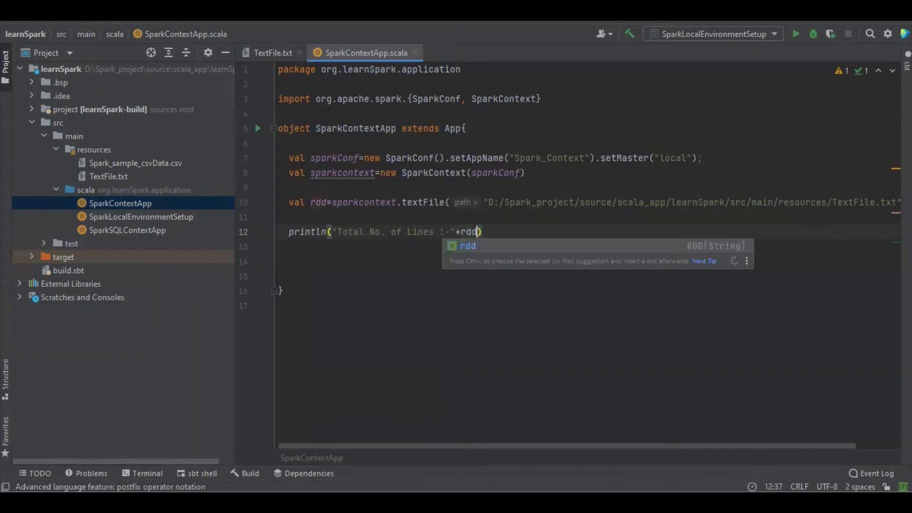
type(".cou")
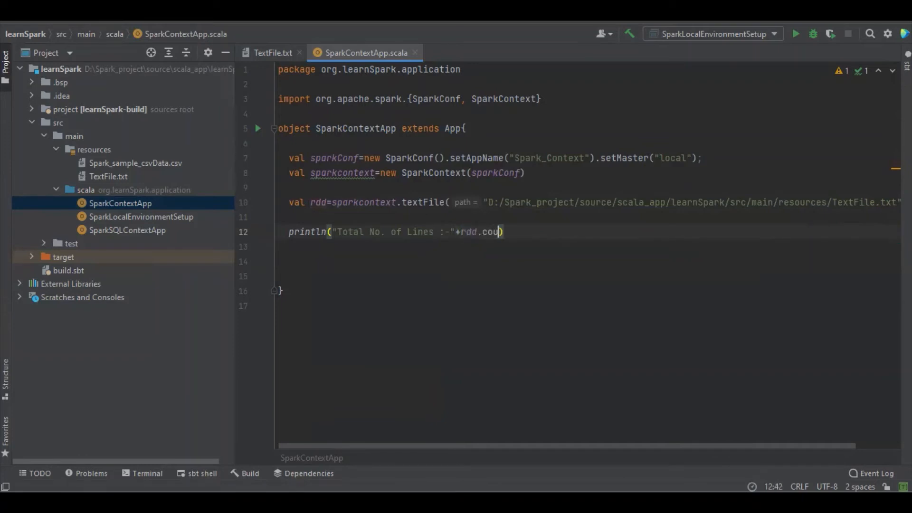
type("nt()")
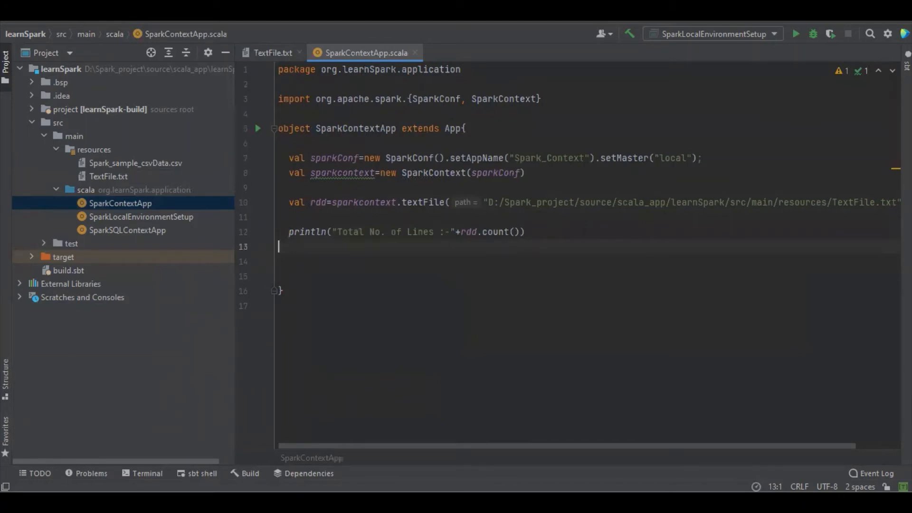
left_click(306, 231)
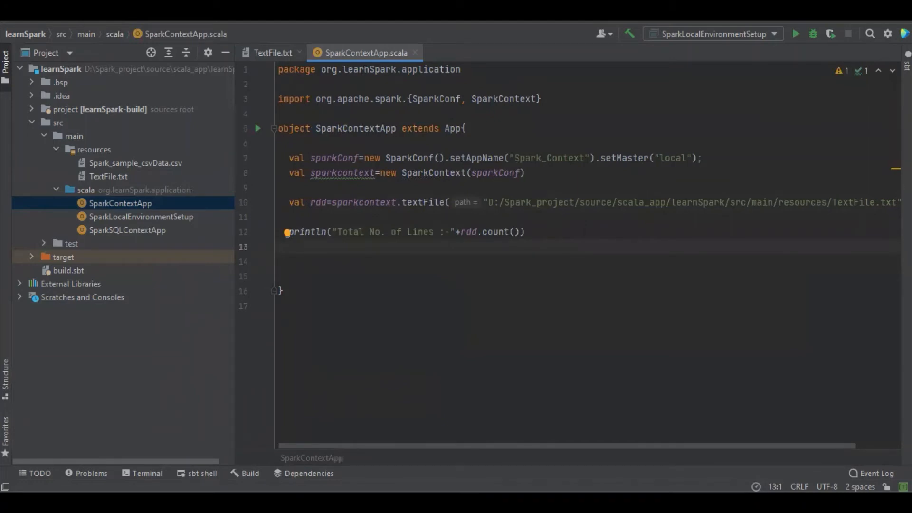
Loop over rdd with foreach, printing each line with a "Line By Line :" label.
type("rdd")
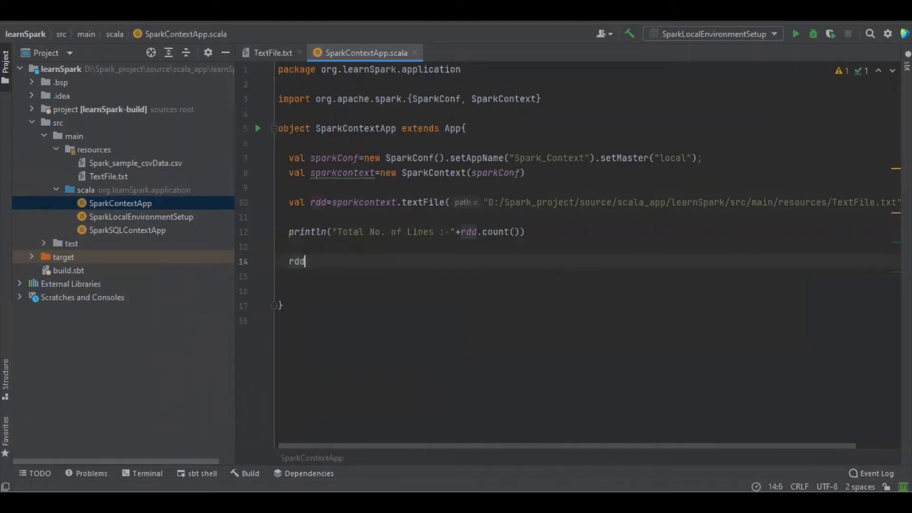
type(".")
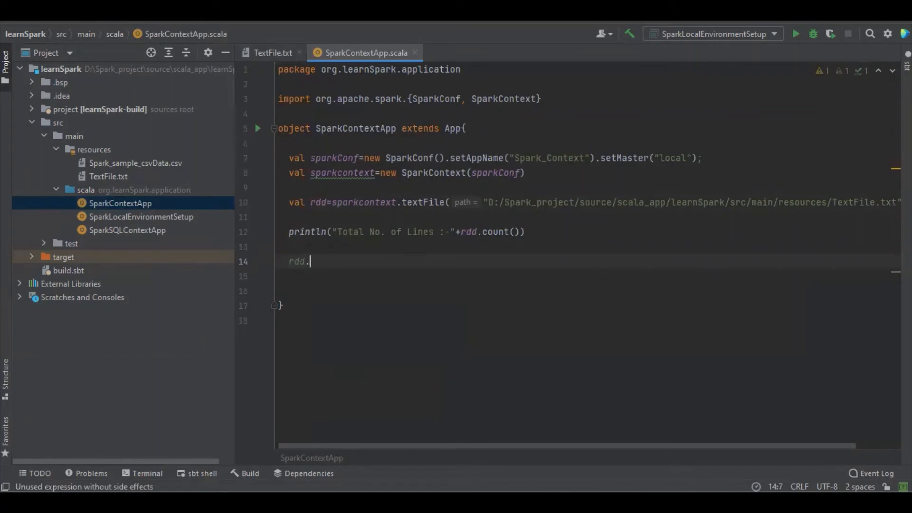
type("for")
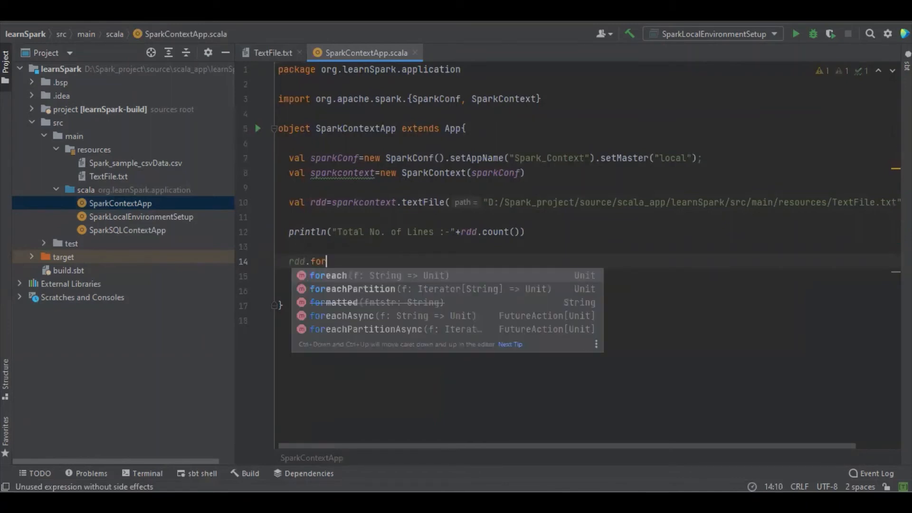
left_click(328, 276)
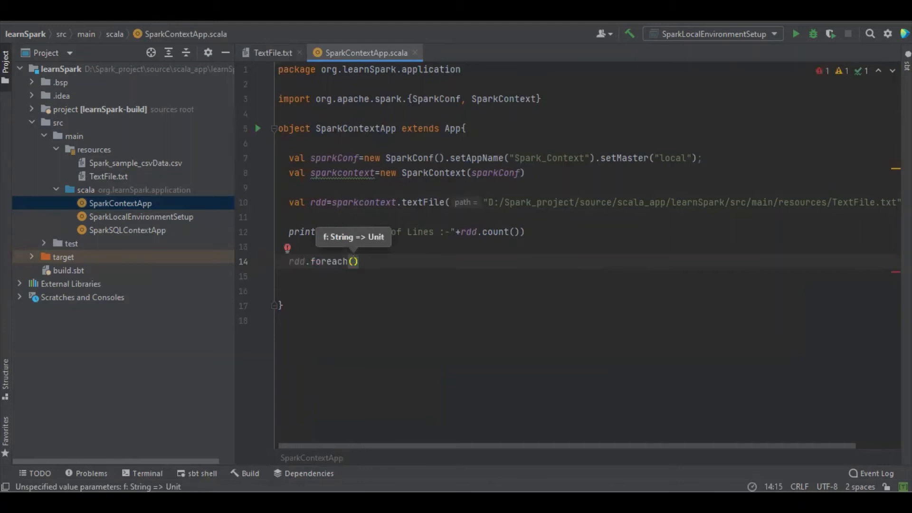
mouse_move(340, 253)
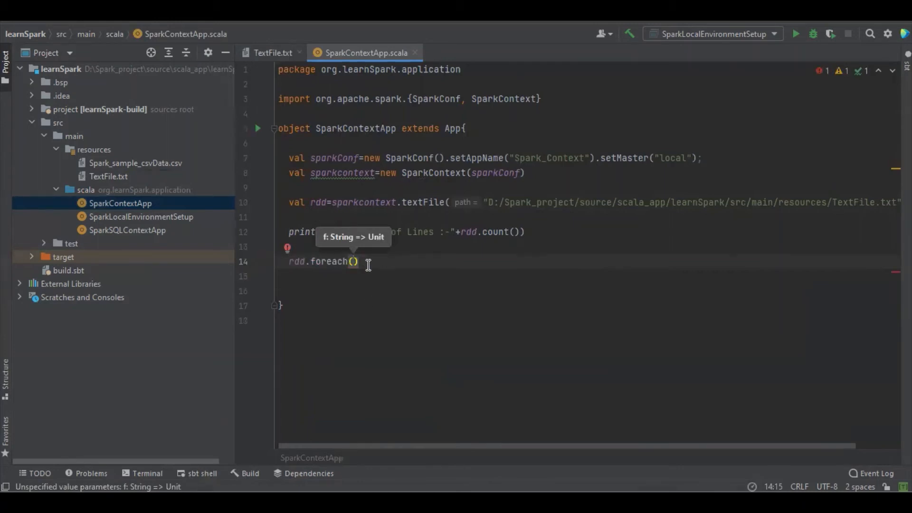
type("line=>")
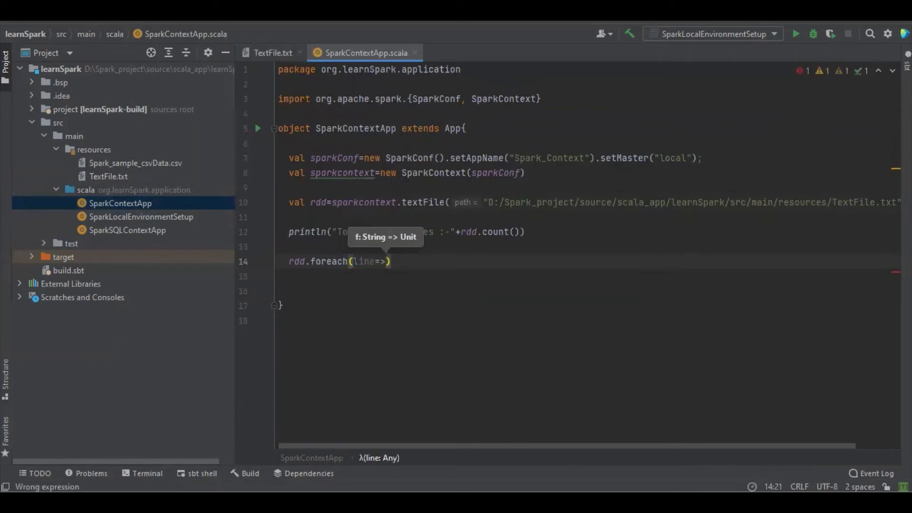
type("{")
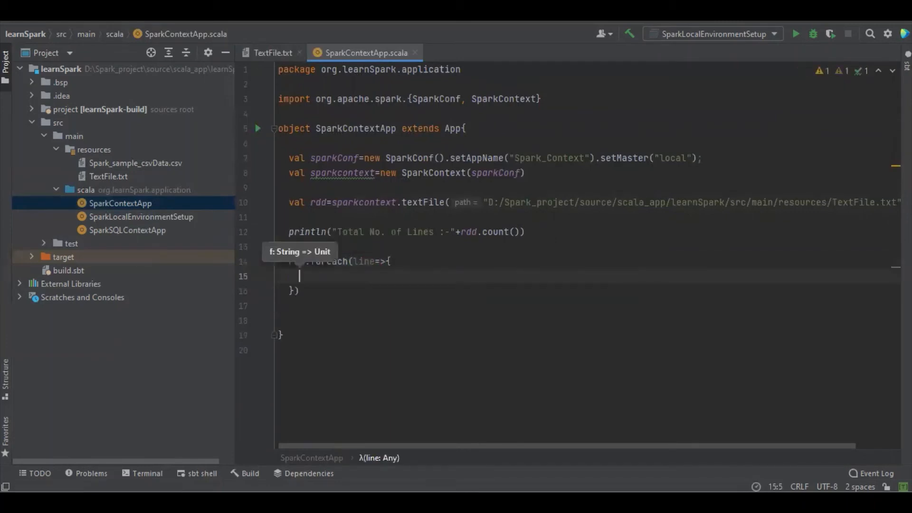
type("println(\"Read")
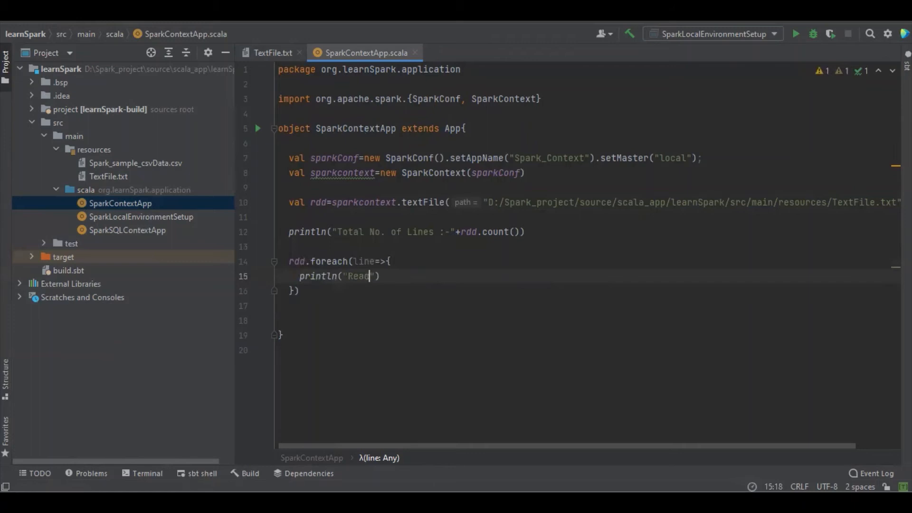
type("Line :")
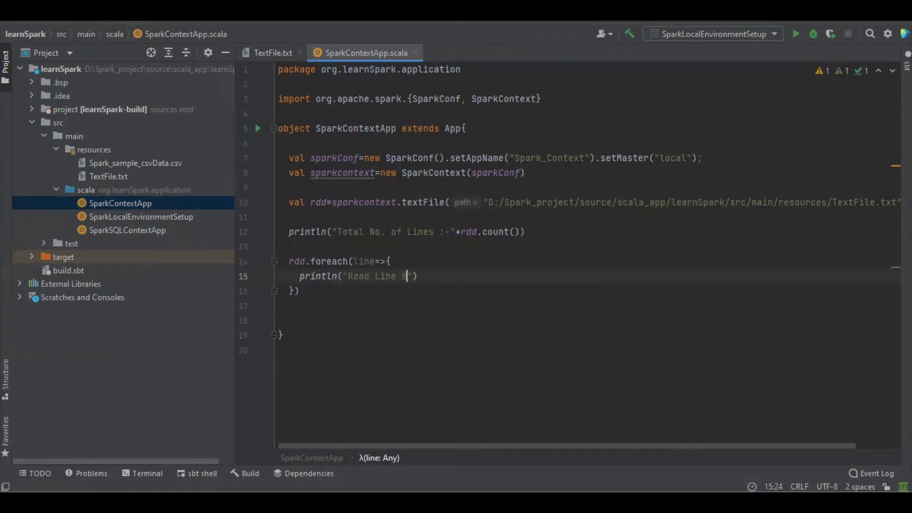
type("By Line")
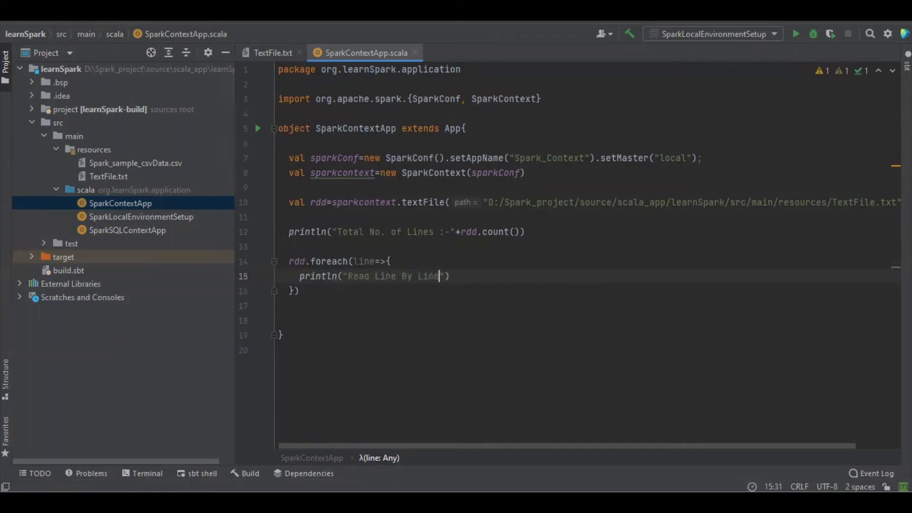
type(":-")
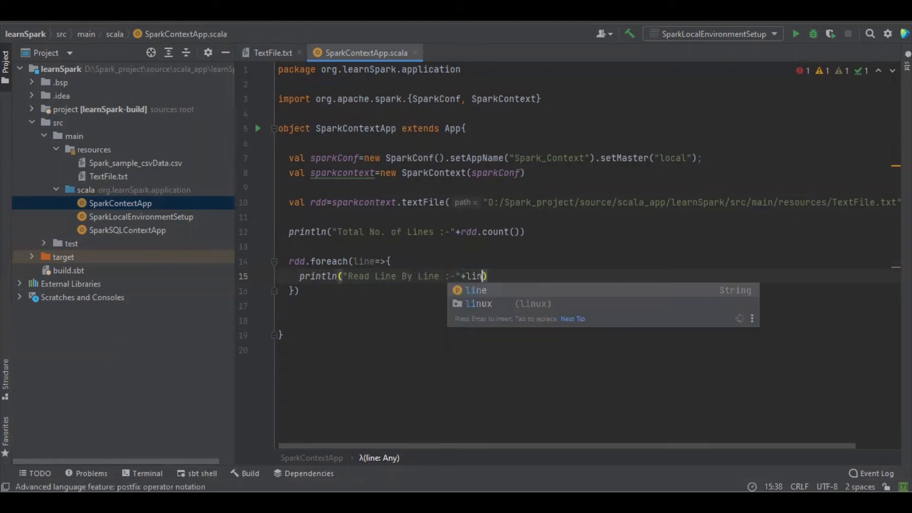
key("enter")
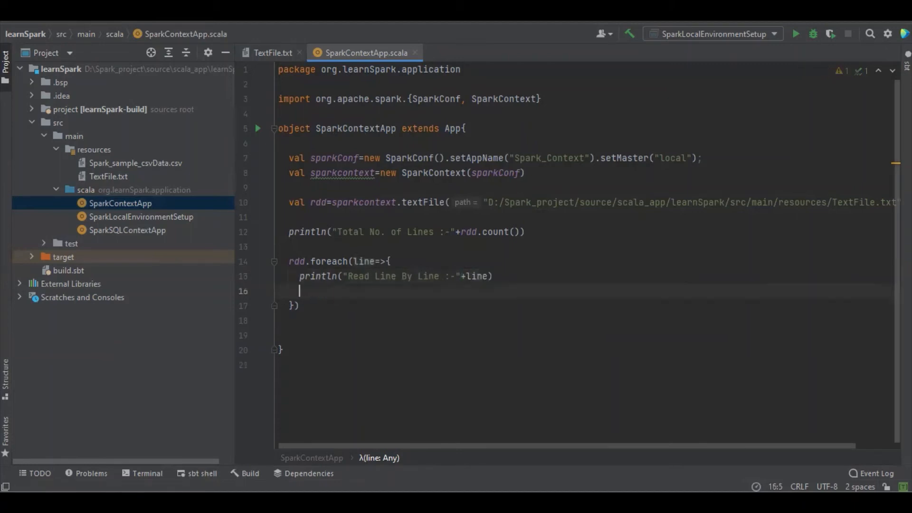
Split each line into words and print each with "Read Word By Word :-"+word.
type("line")
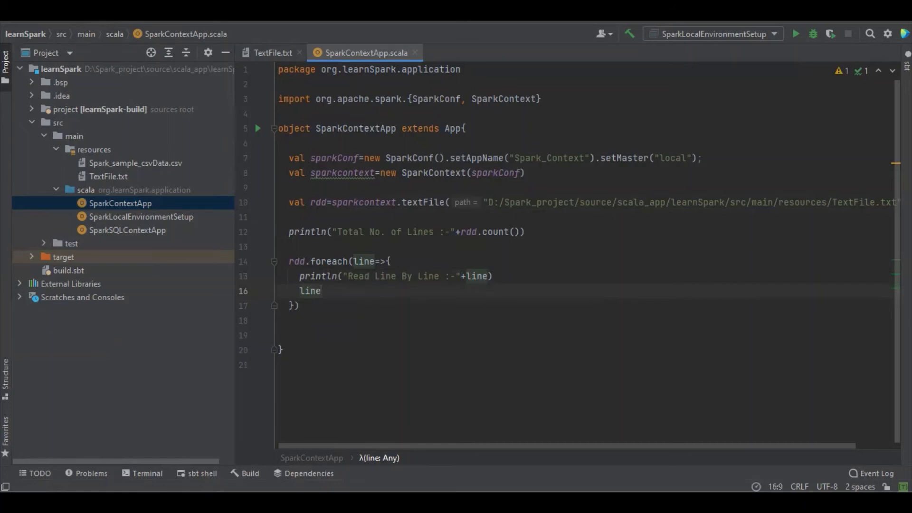
type(".")
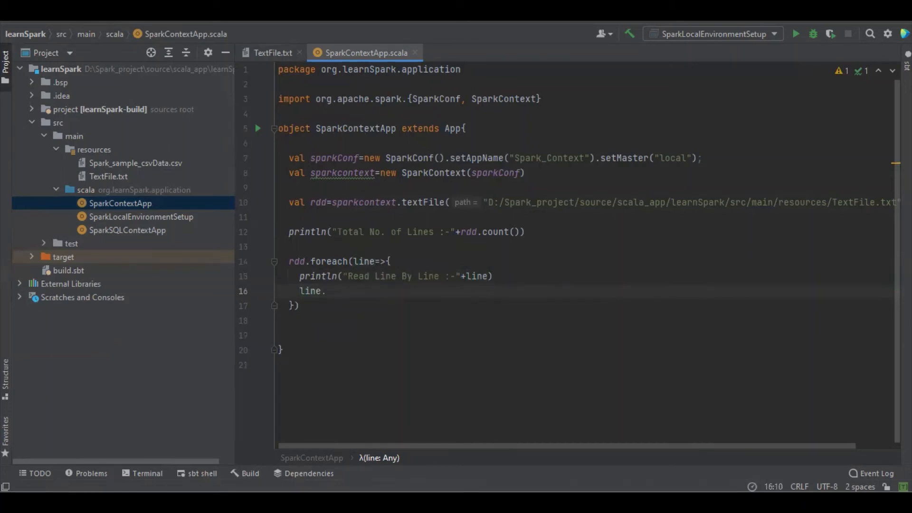
type("split(\"")
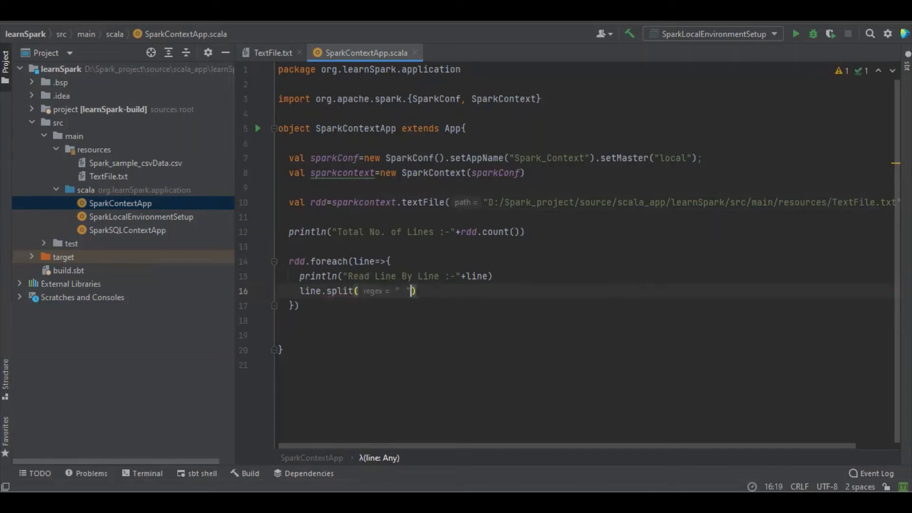
type(".for")
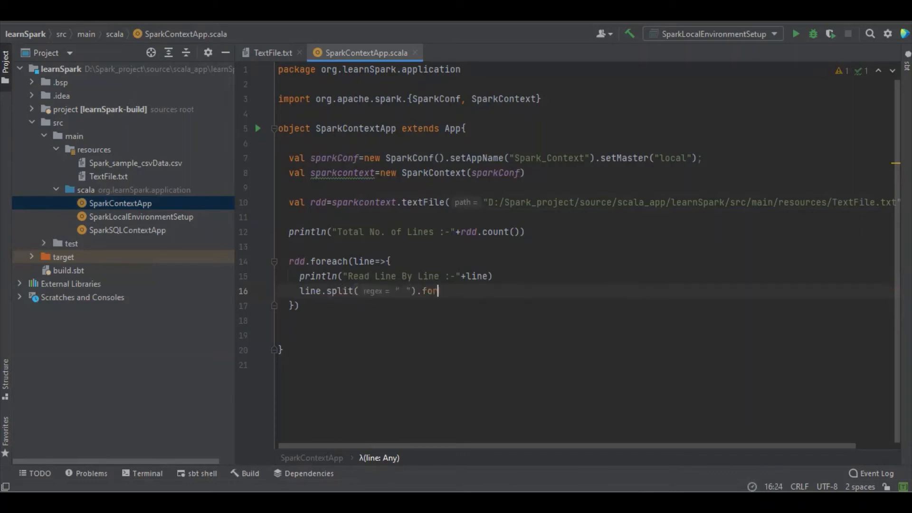
type("each(")
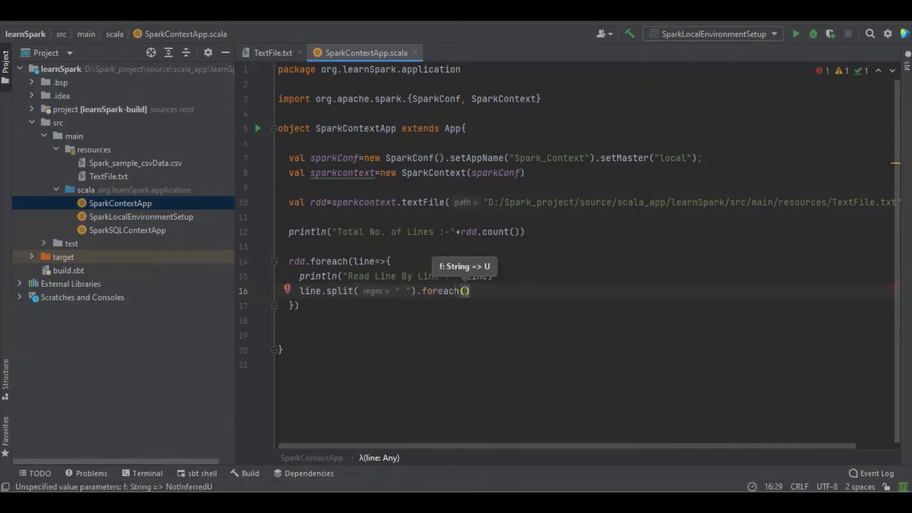
type("wor")
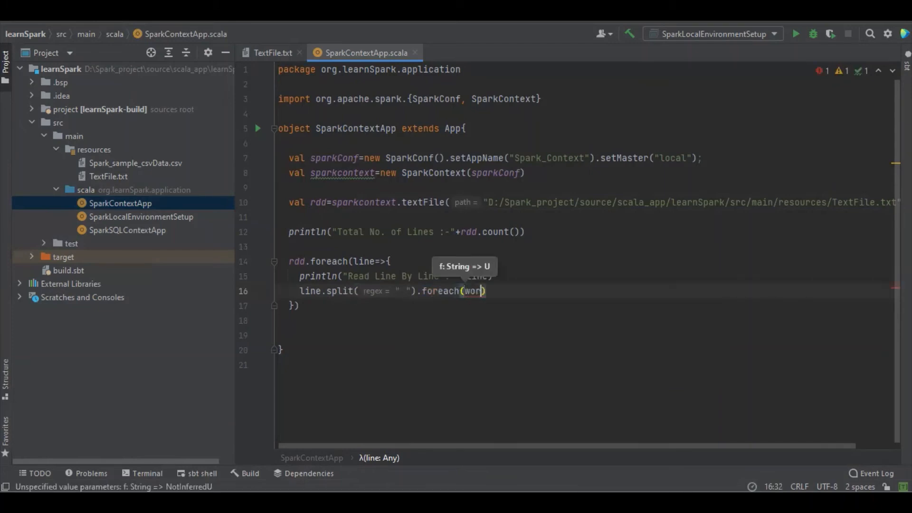
type("=>")
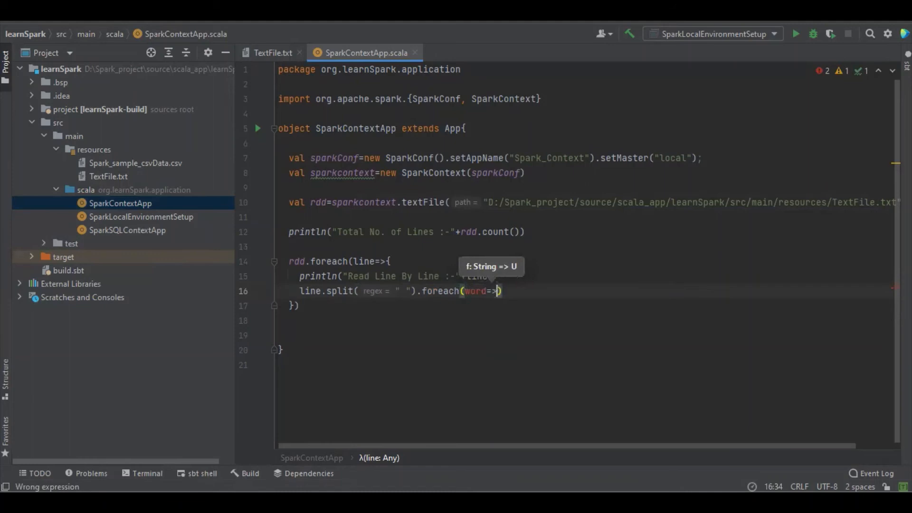
type("{")
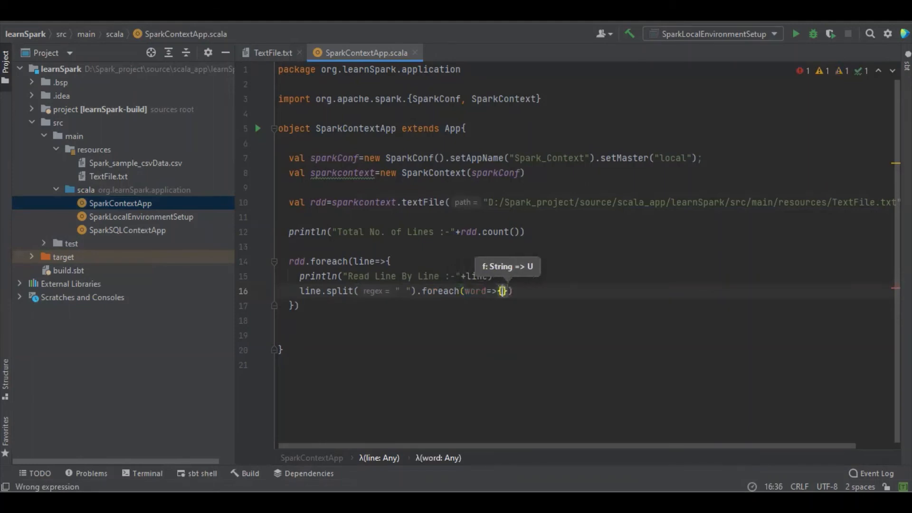
type("println(")
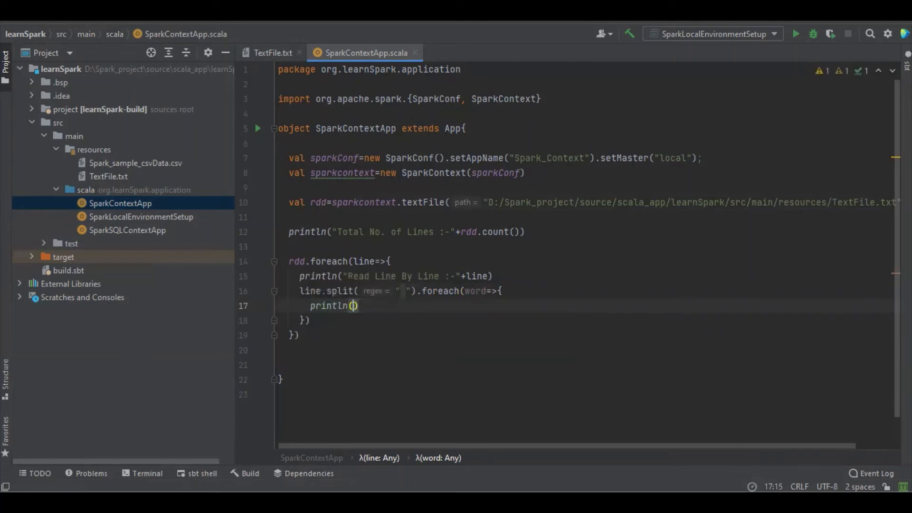
type("\"")
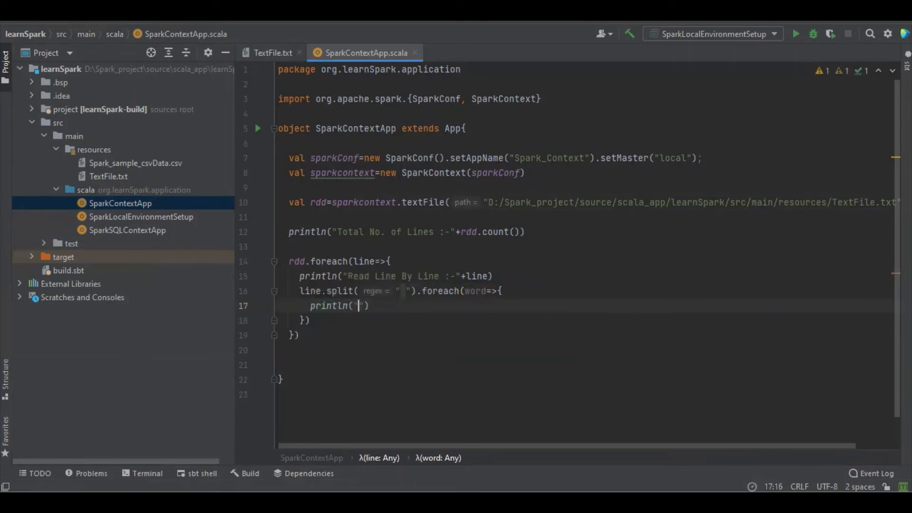
type("Read Wo")
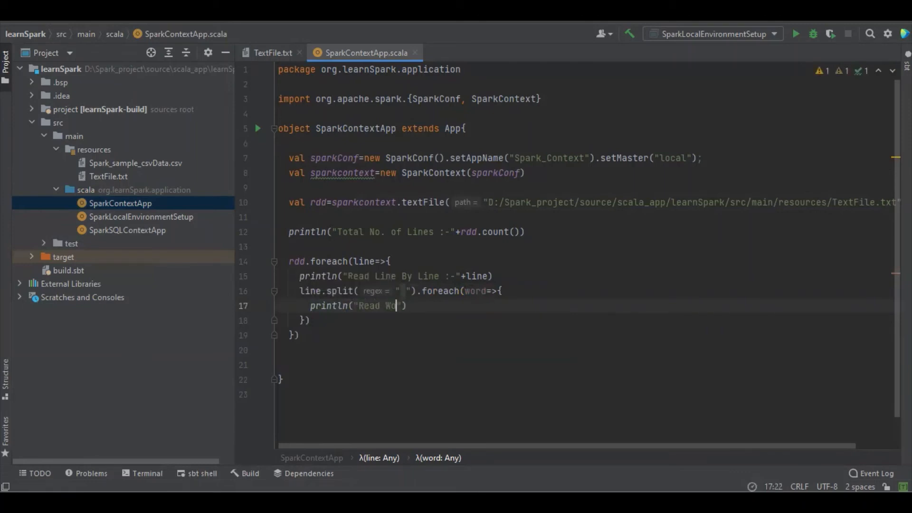
type("ord By")
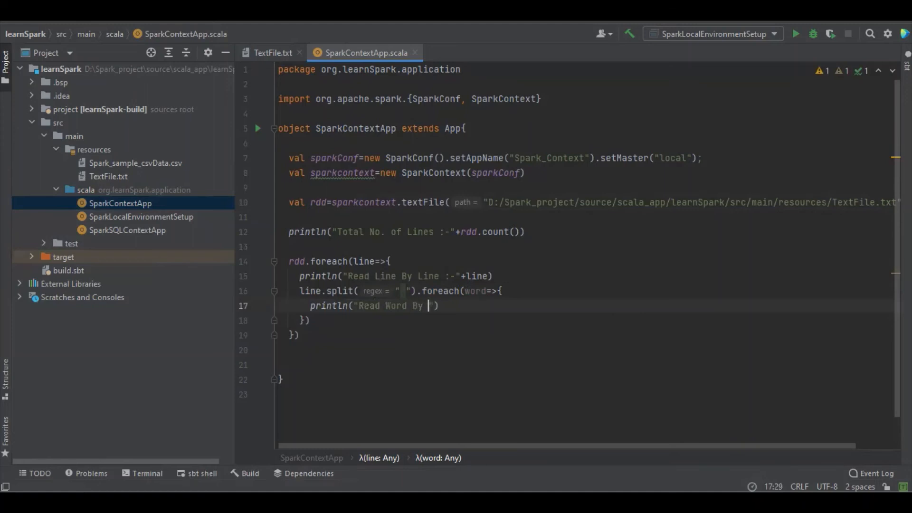
type("Word")
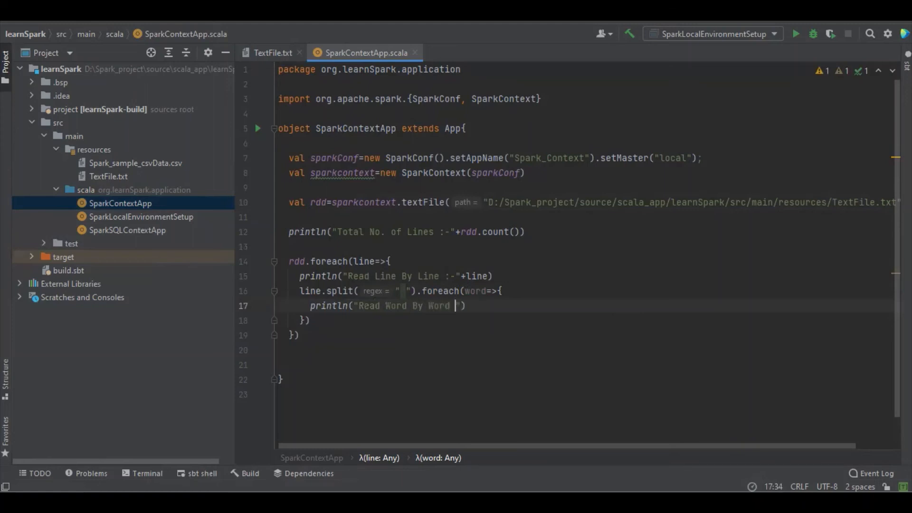
type(":-")
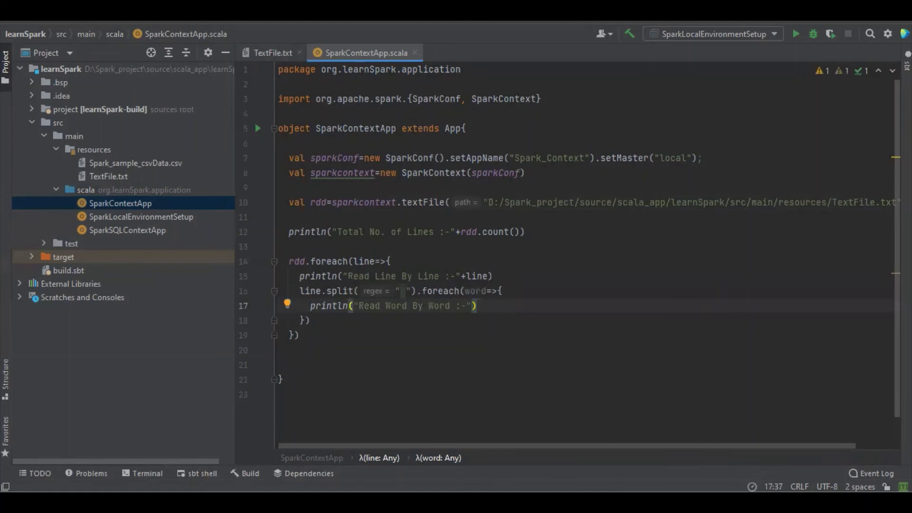
type("+word")
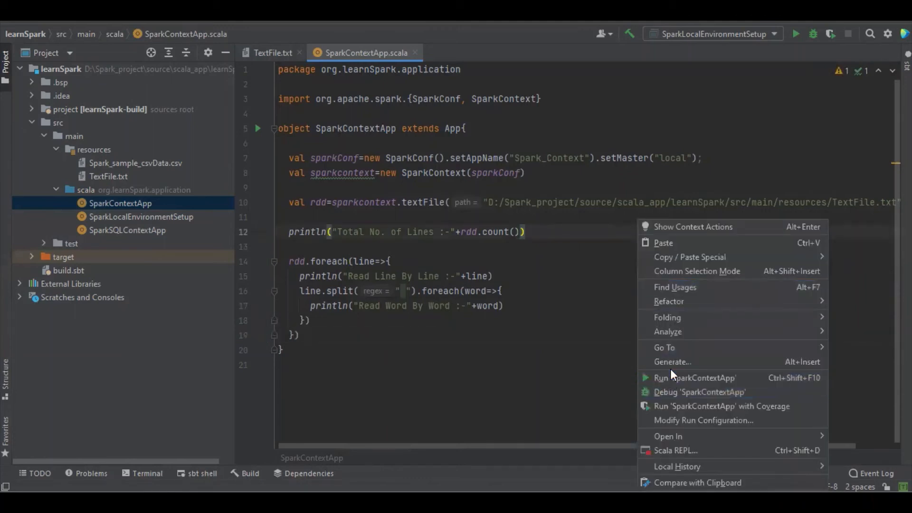
Run SparkContextApp from the editor context menu.
left_click(695, 377)
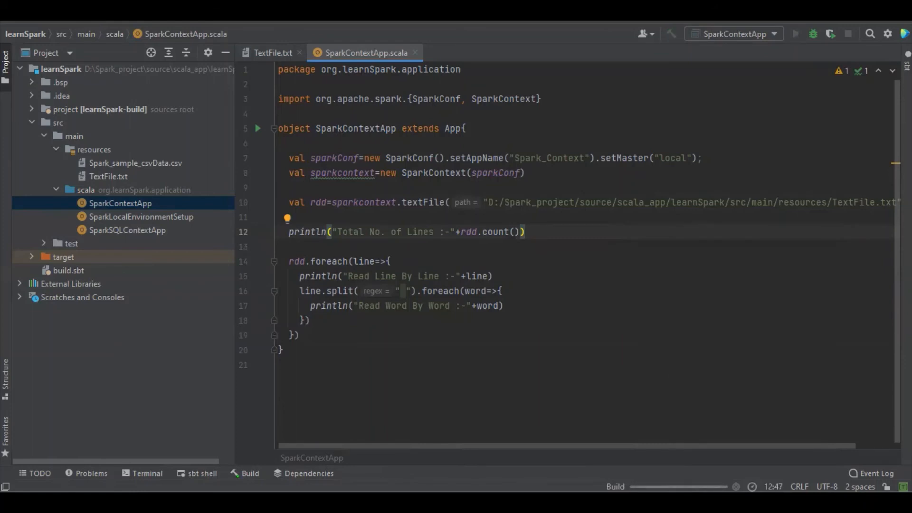
mouse_move(591, 384)
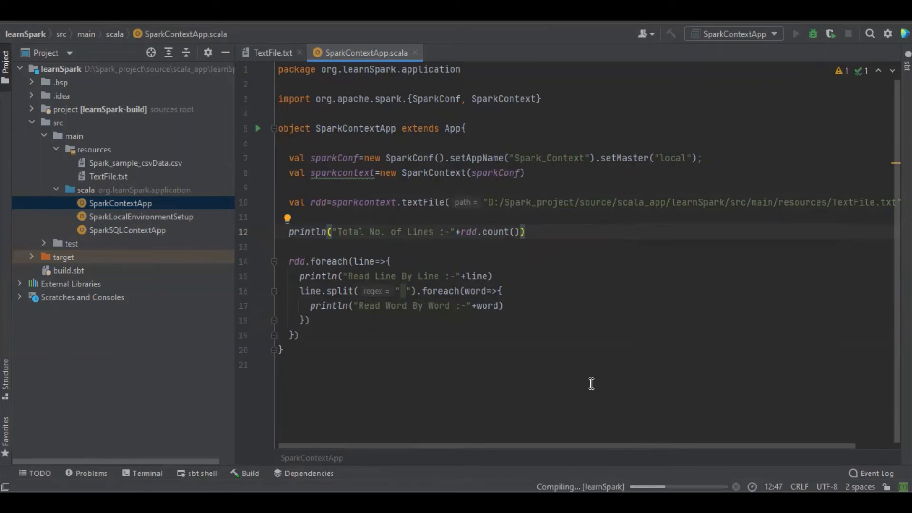
mouse_move(444, 235)
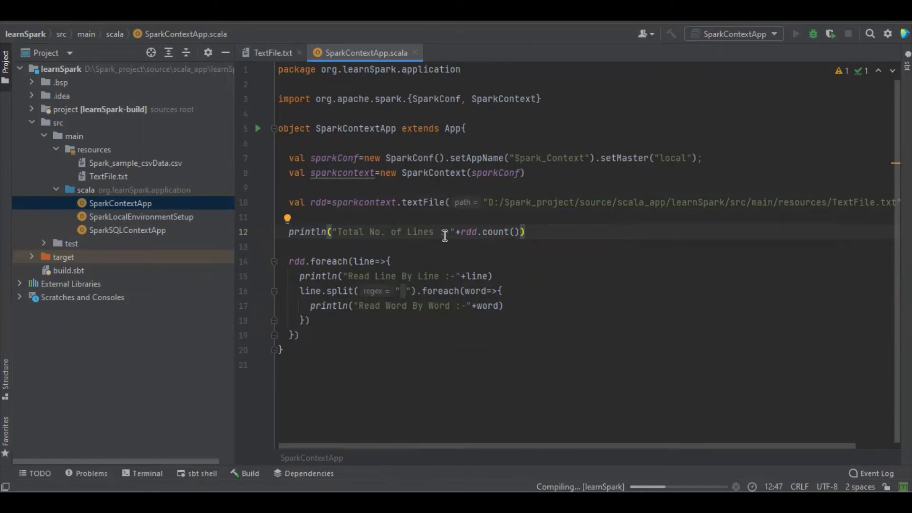
mouse_move(446, 279)
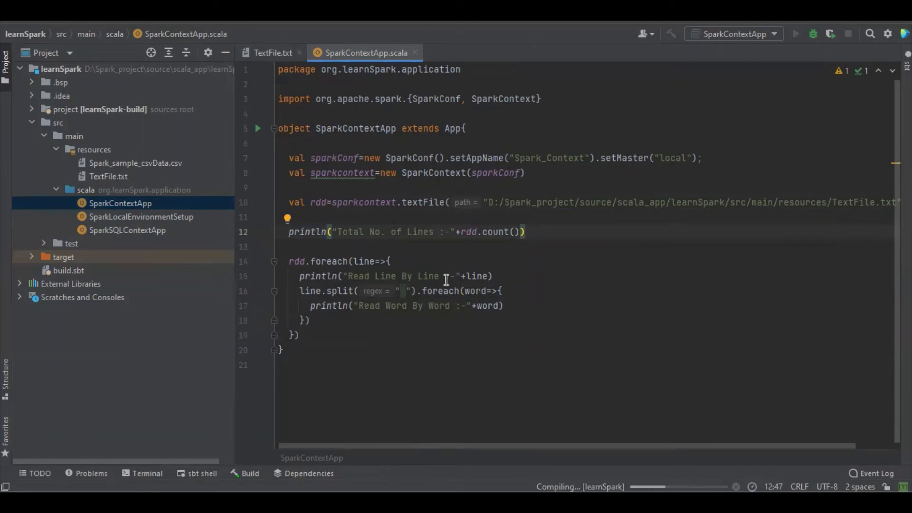
mouse_move(435, 297)
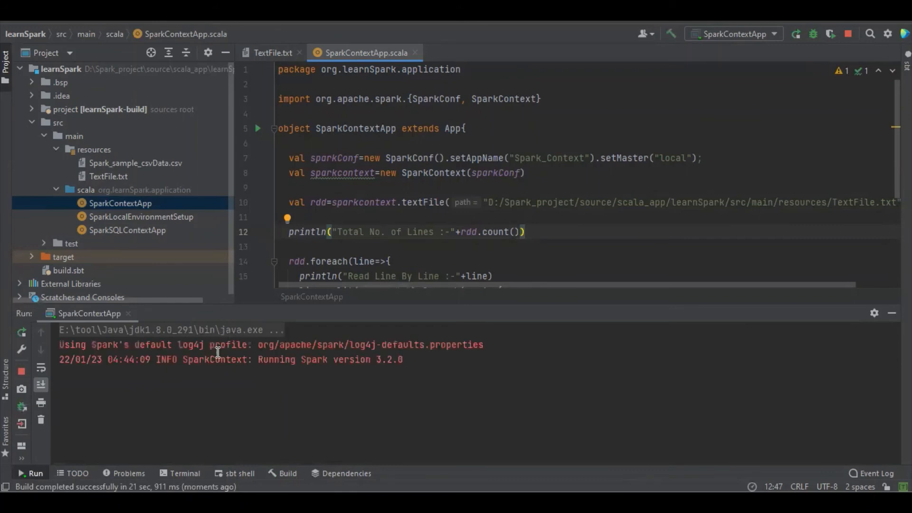
Scroll the Run console to "Total No. of Lines :-8" and highlight the matching message in code.
scroll("down", 3)
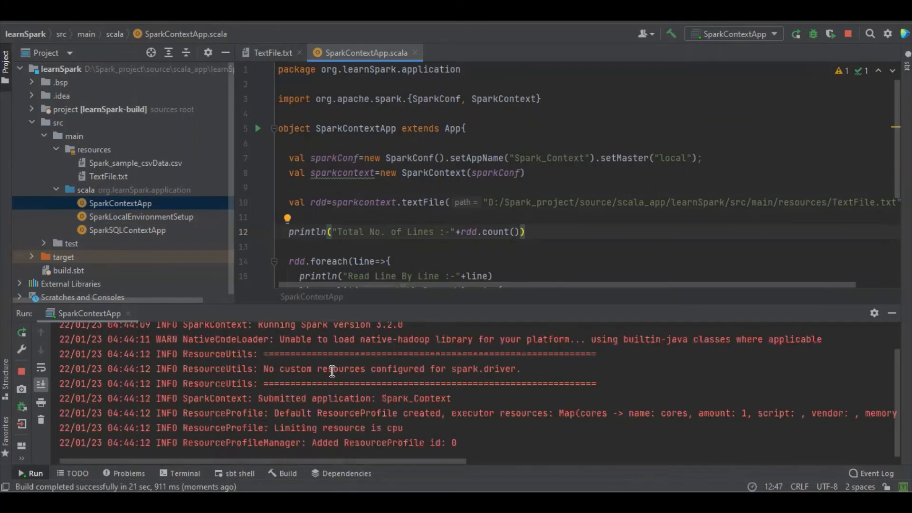
scroll("down", 3)
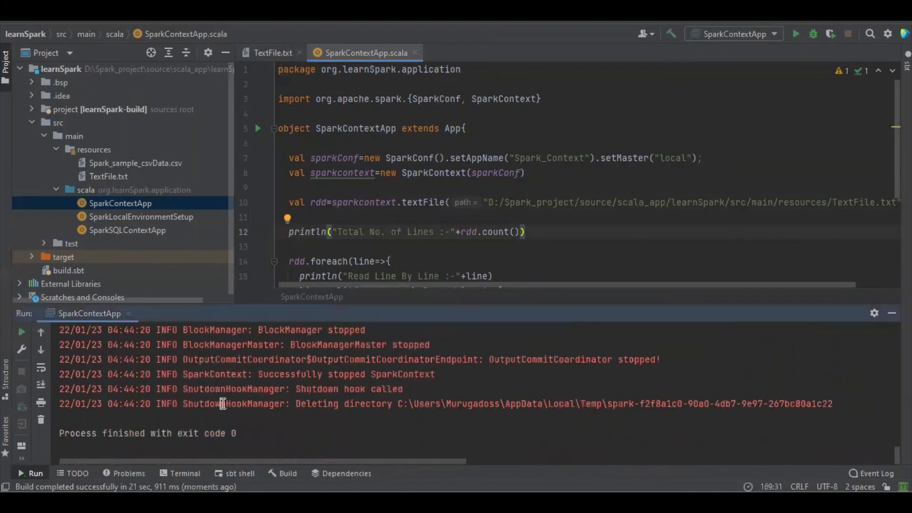
scroll("up", 3)
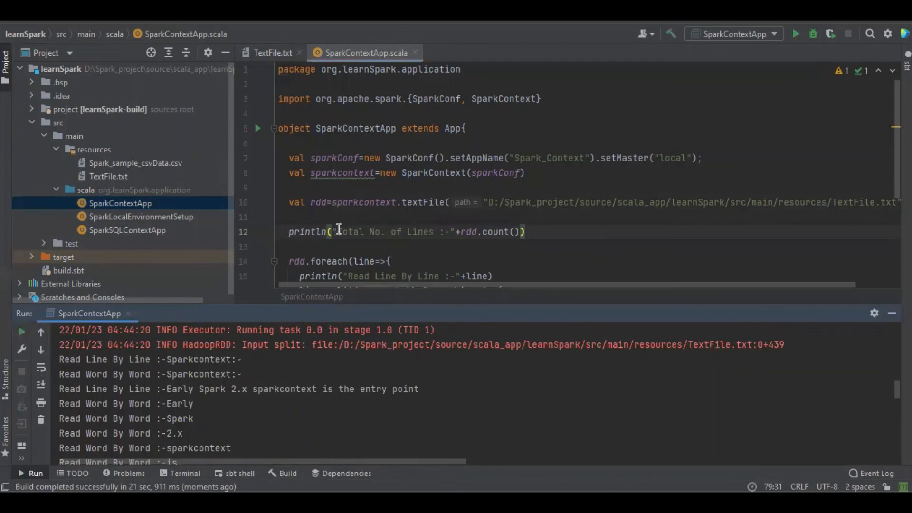
double_click(349, 232)
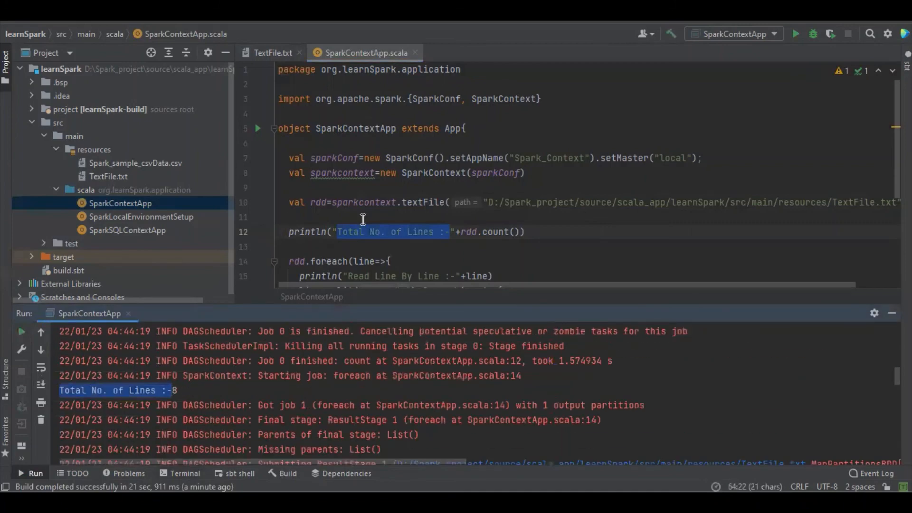
left_click(271, 52)
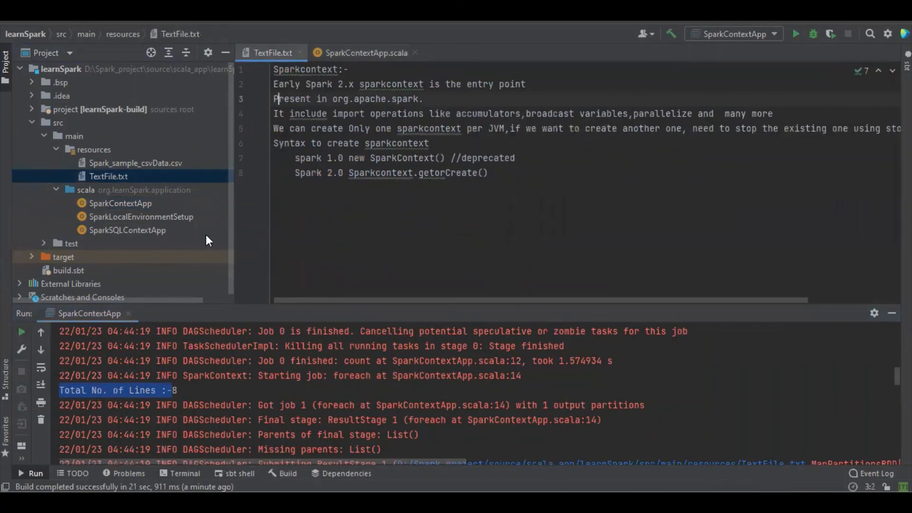
mouse_move(143, 208)
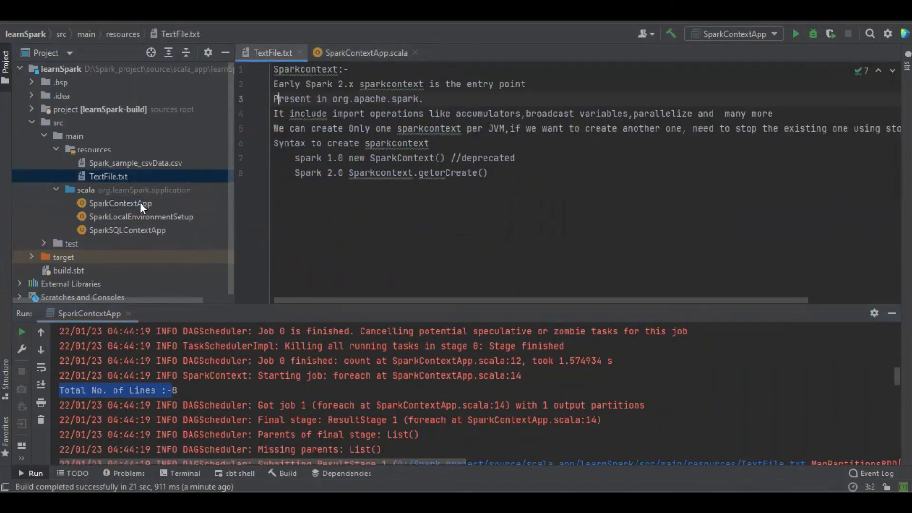
left_click(365, 52)
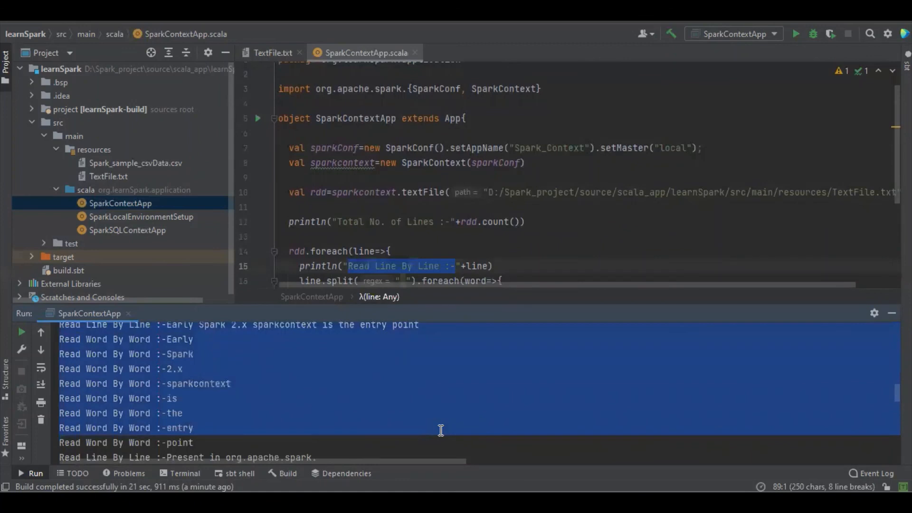
mouse_move(738, 430)
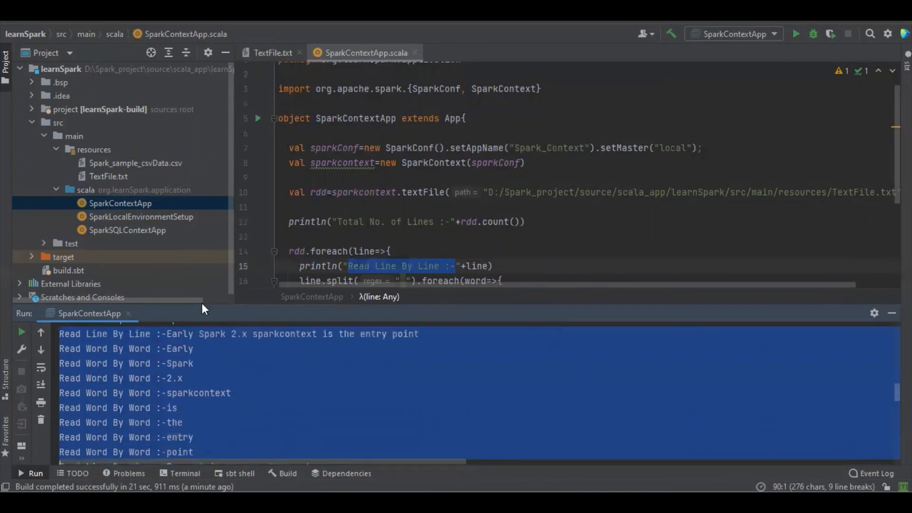
mouse_move(194, 342)
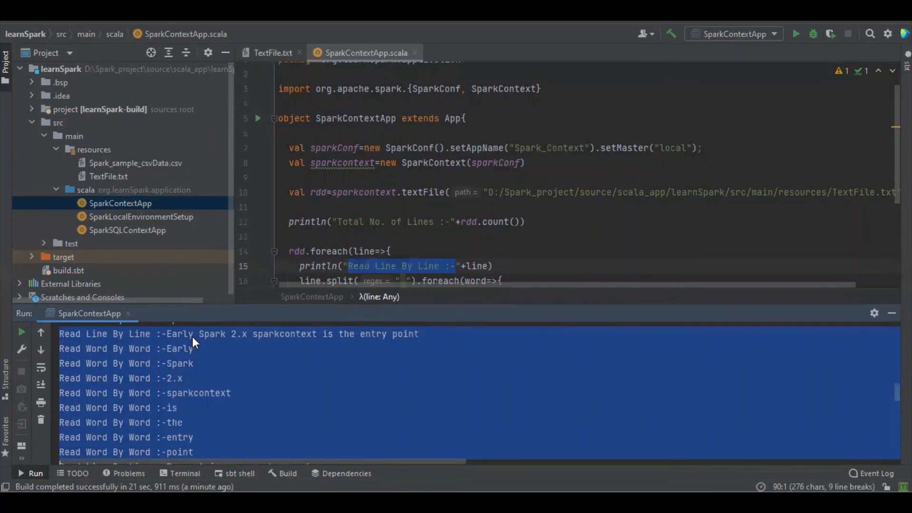
mouse_move(326, 339)
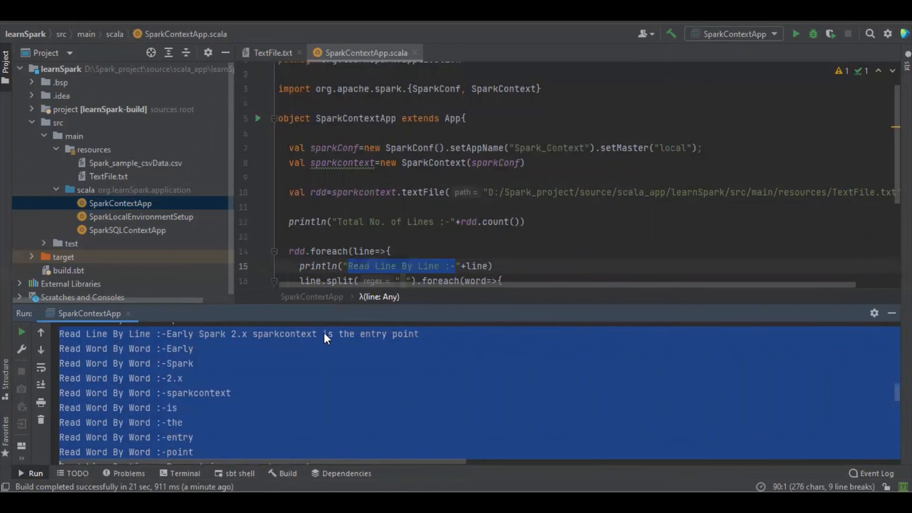
mouse_move(146, 357)
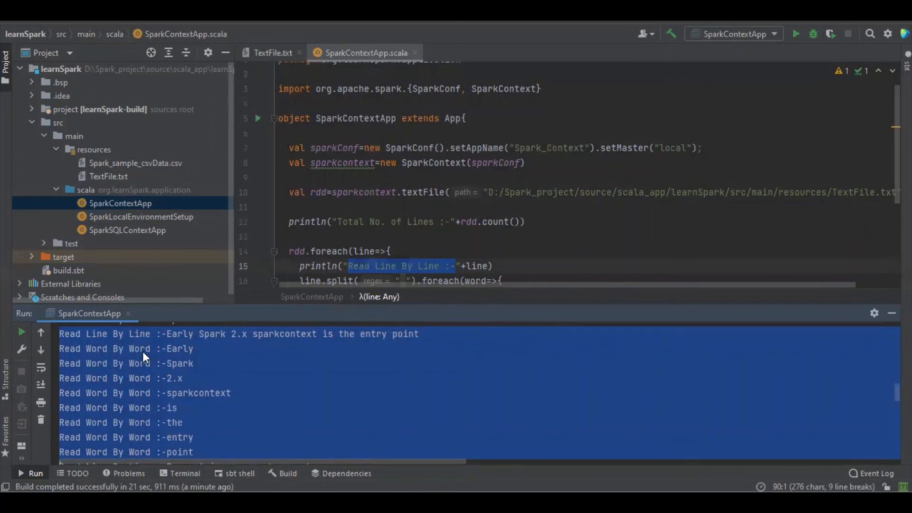
mouse_move(171, 361)
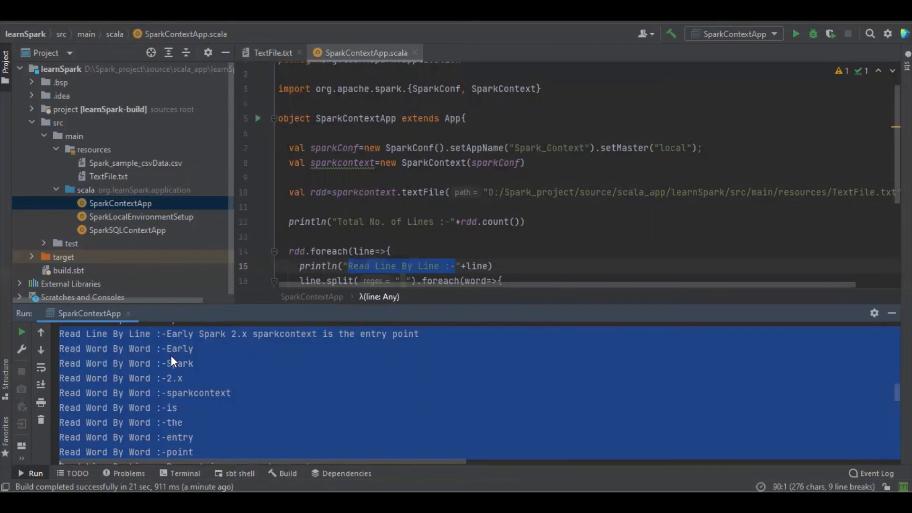
mouse_move(194, 391)
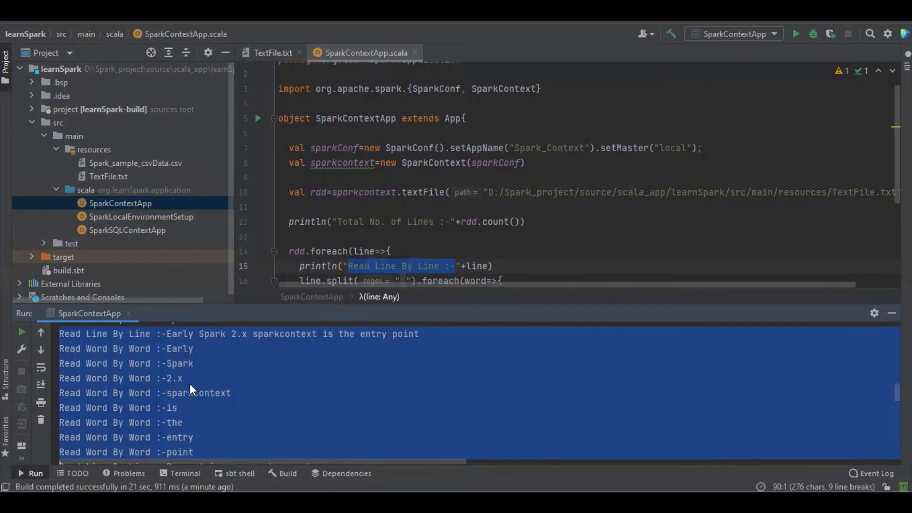
mouse_move(199, 409)
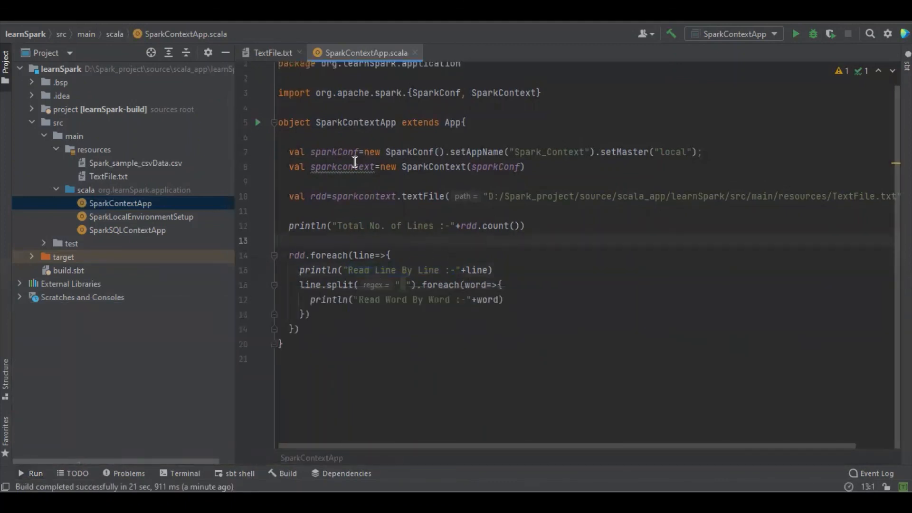
Remove the blank lines, then select the sparkConf, sparkcontext and rdd lines.
left_click(285, 181)
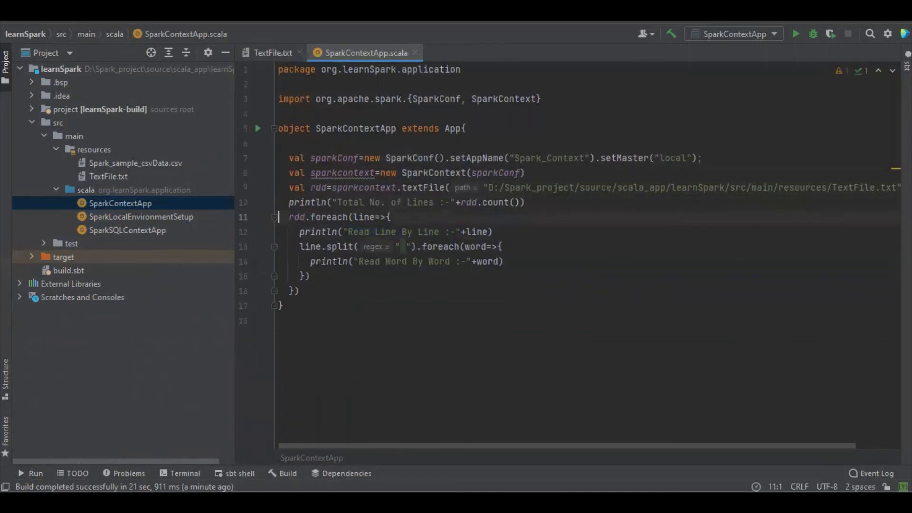
left_click(285, 158)
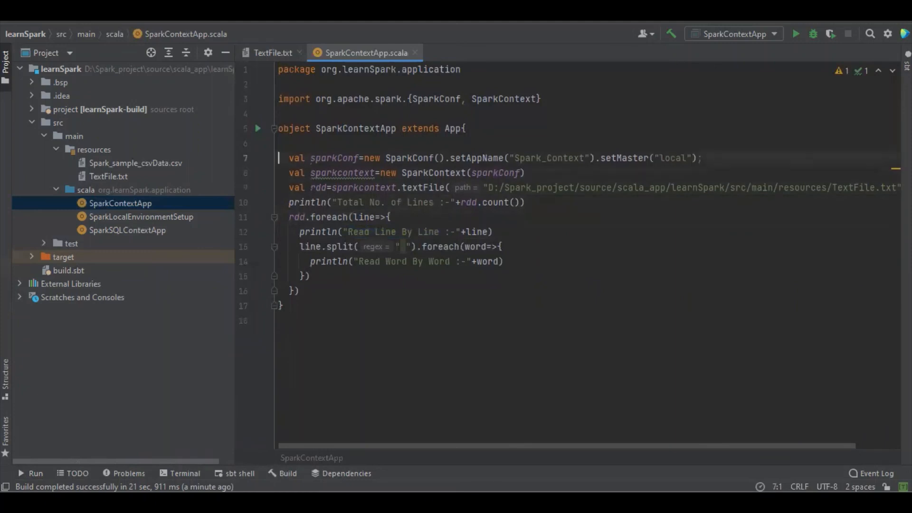
left_click_drag(288, 158, 288, 202)
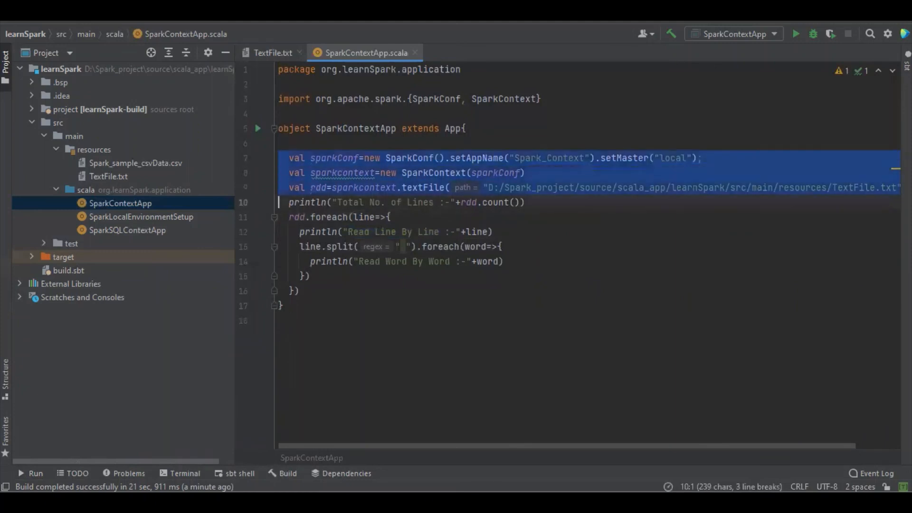